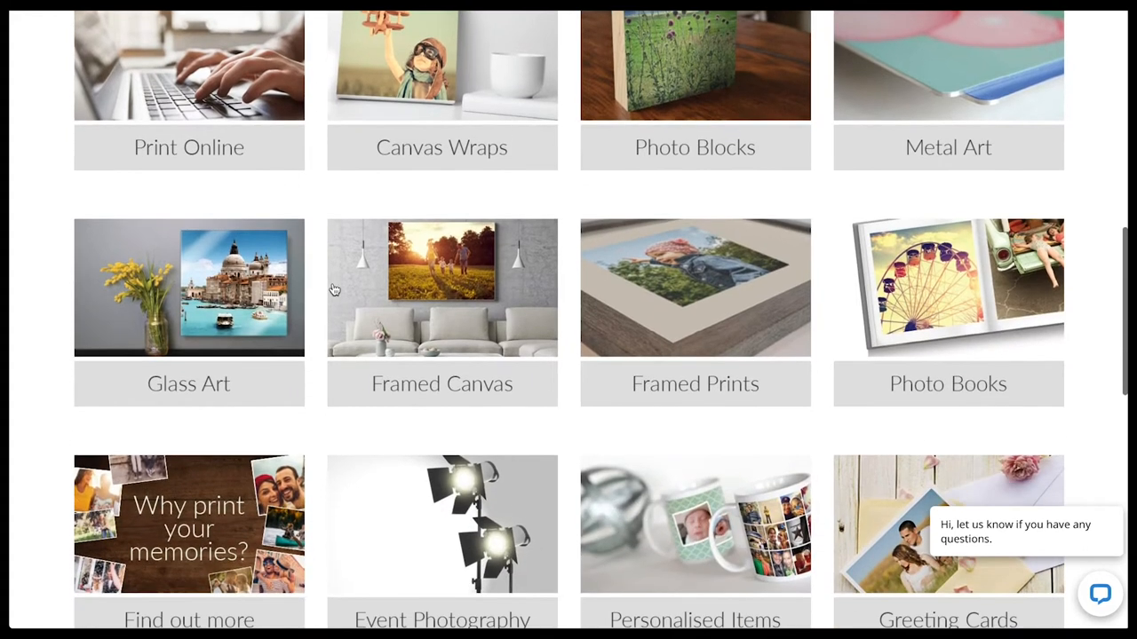
Step: Open the Photo Books category from the Camera House product grid
{"action": "scroll", "scroll_direction": "down", "scroll_amount": 3}
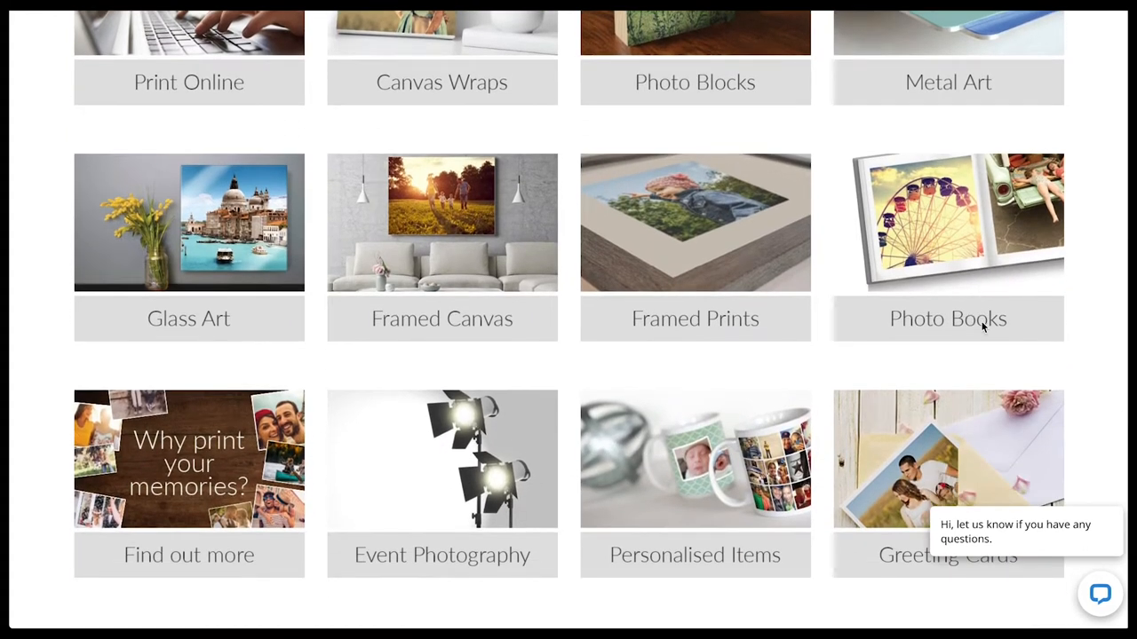
{"action": "left_click", "coordinate": [947, 318]}
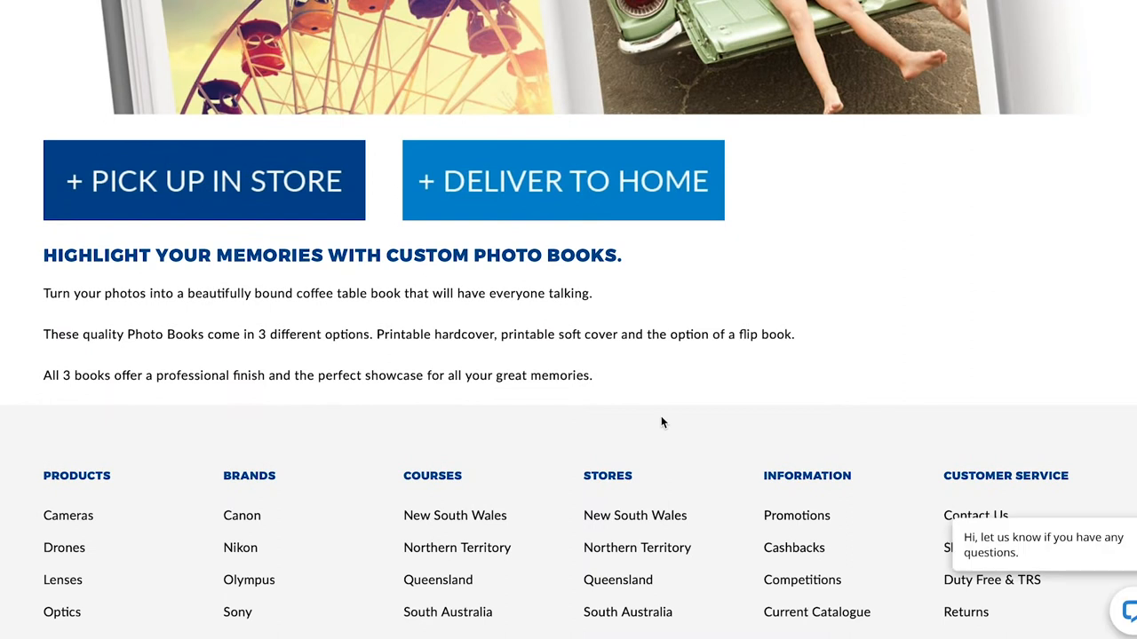
{"action": "mouse_move", "coordinate": [635, 195]}
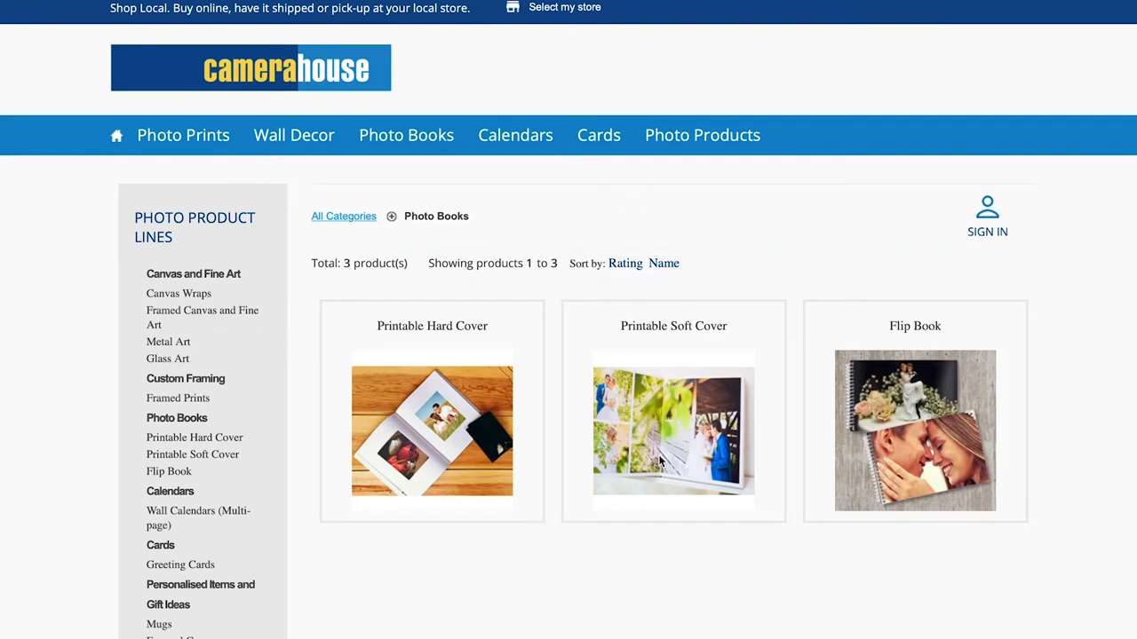
Step: Choose a Printable Soft Cover premium photobook and launch it in the photo book creator
{"action": "left_click", "coordinate": [192, 454]}
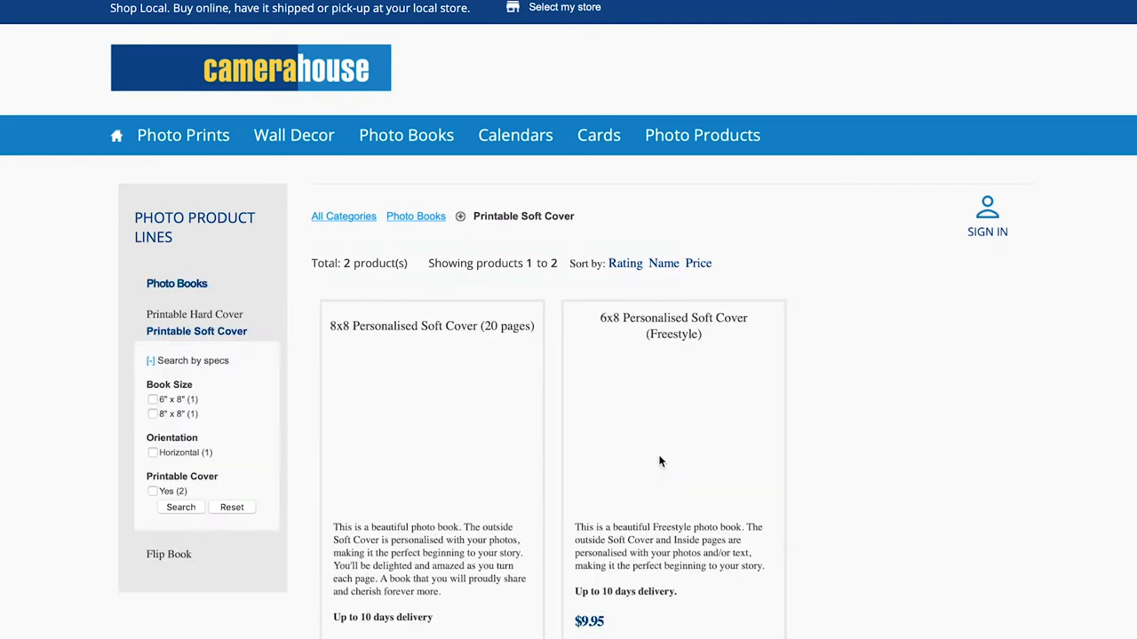
{"action": "scroll", "scroll_direction": "down", "scroll_amount": 3}
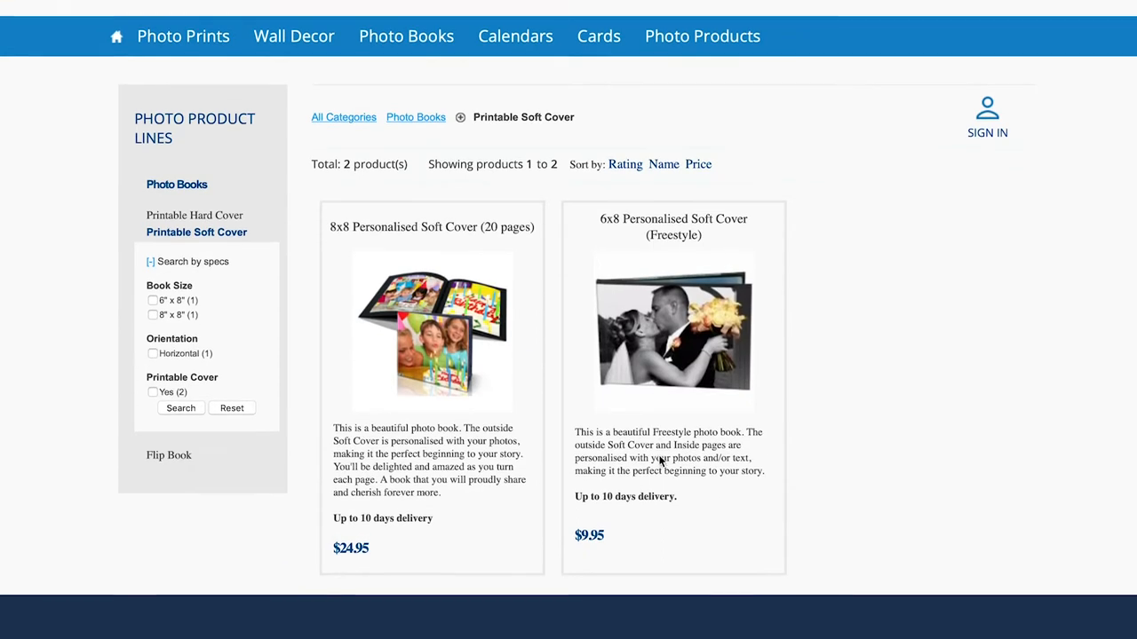
{"action": "left_click", "coordinate": [673, 333]}
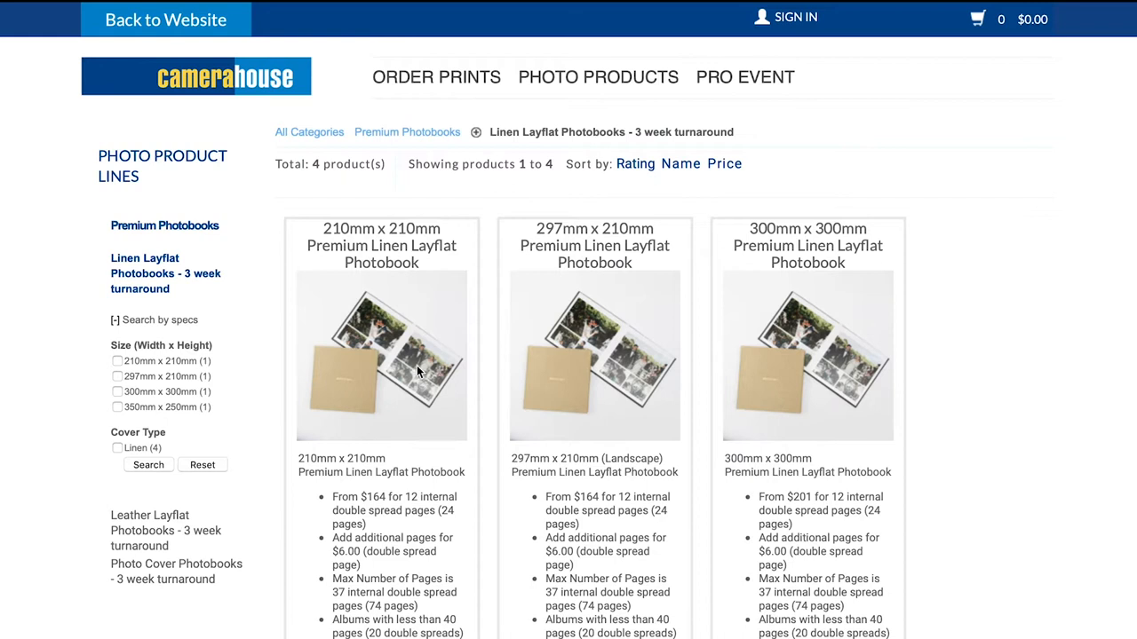
{"action": "scroll", "scroll_direction": "down", "scroll_amount": 3}
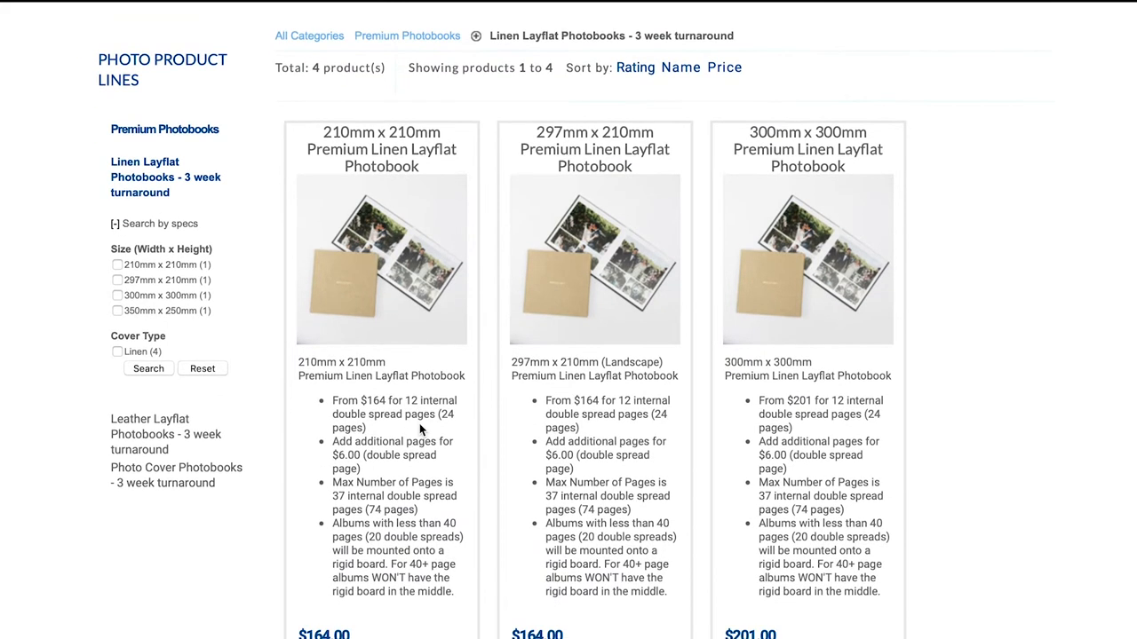
{"action": "mouse_move", "coordinate": [404, 309]}
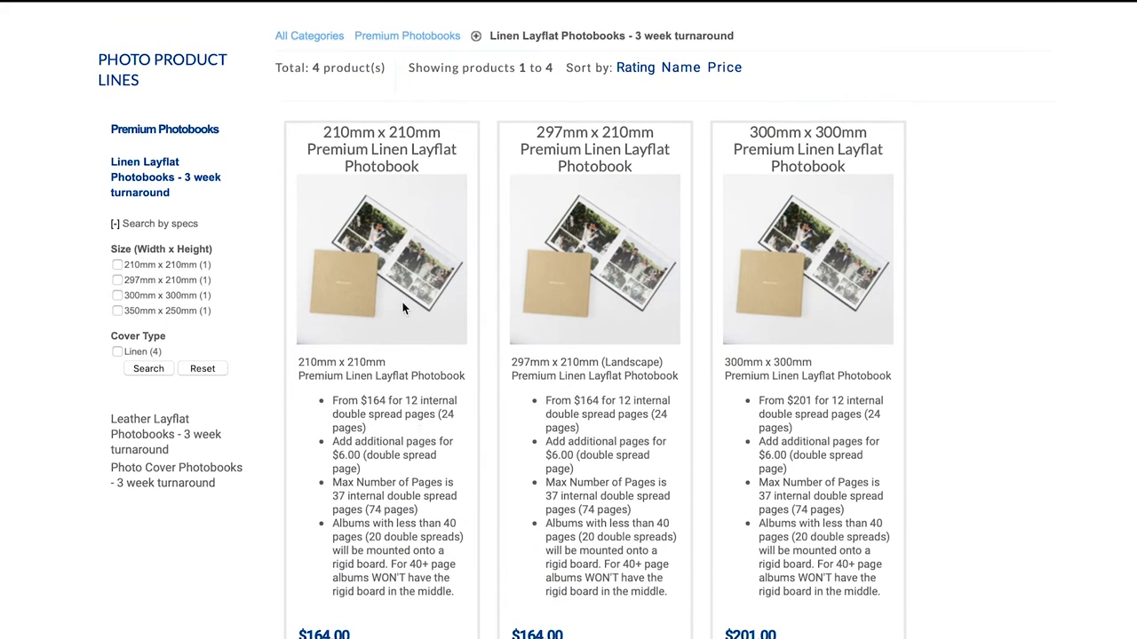
{"action": "left_click", "coordinate": [381, 149]}
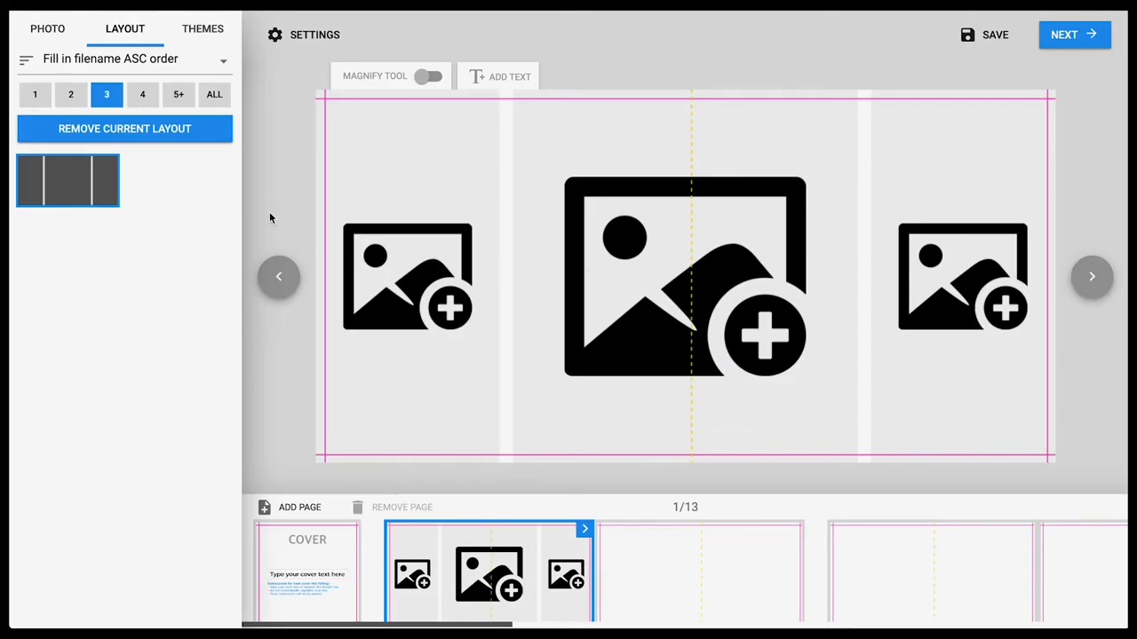
Step: Start the ten-page book project so it opens on the cover page
{"action": "left_click", "coordinate": [142, 95]}
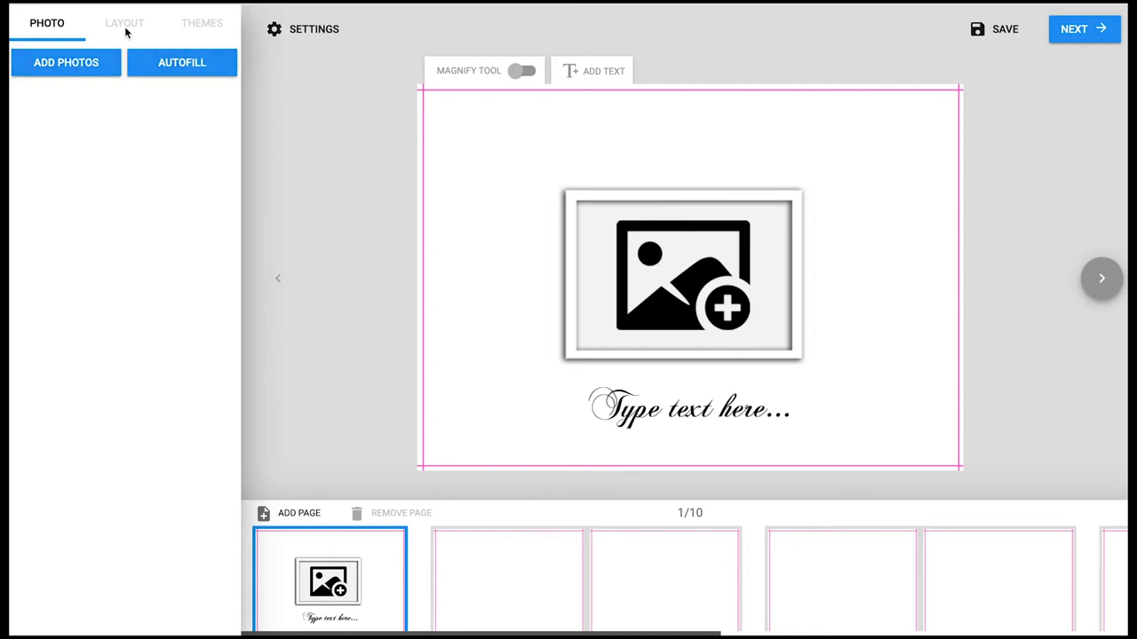
Step: Import ten photos into the book and dismiss the automatic placement prompt
{"action": "left_click", "coordinate": [66, 62]}
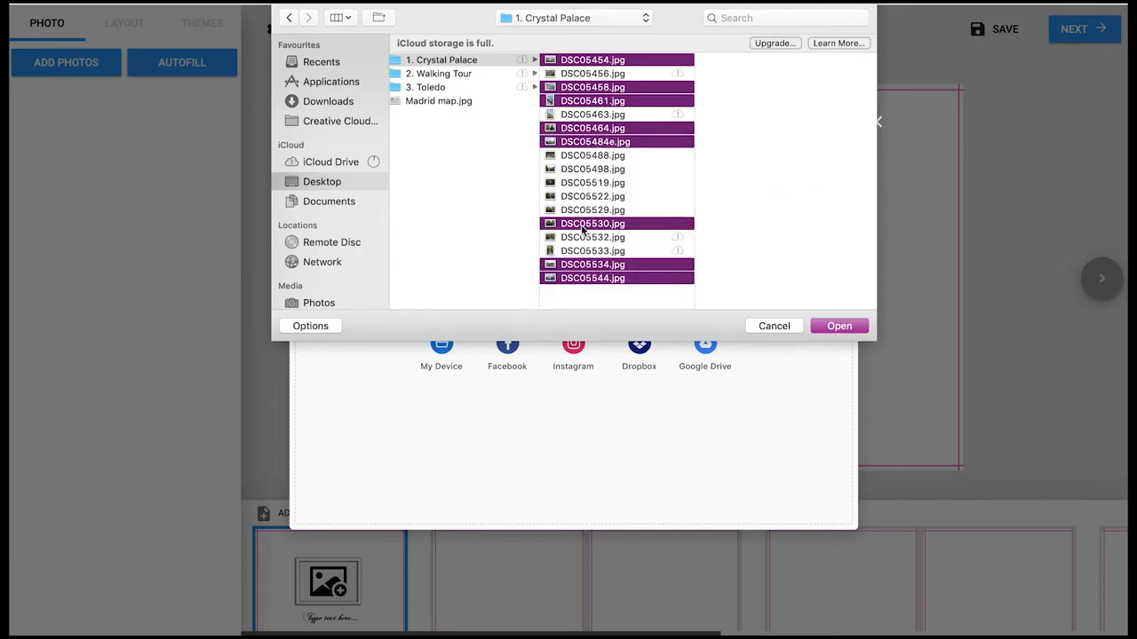
{"action": "left_click", "coordinate": [838, 326]}
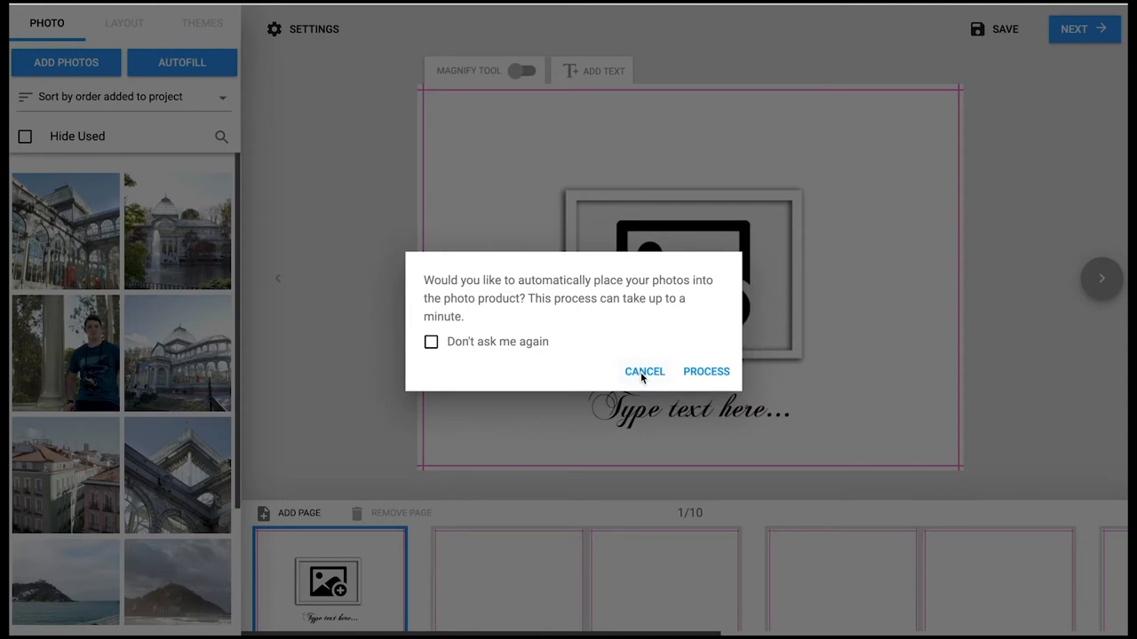
{"action": "left_click", "coordinate": [706, 371]}
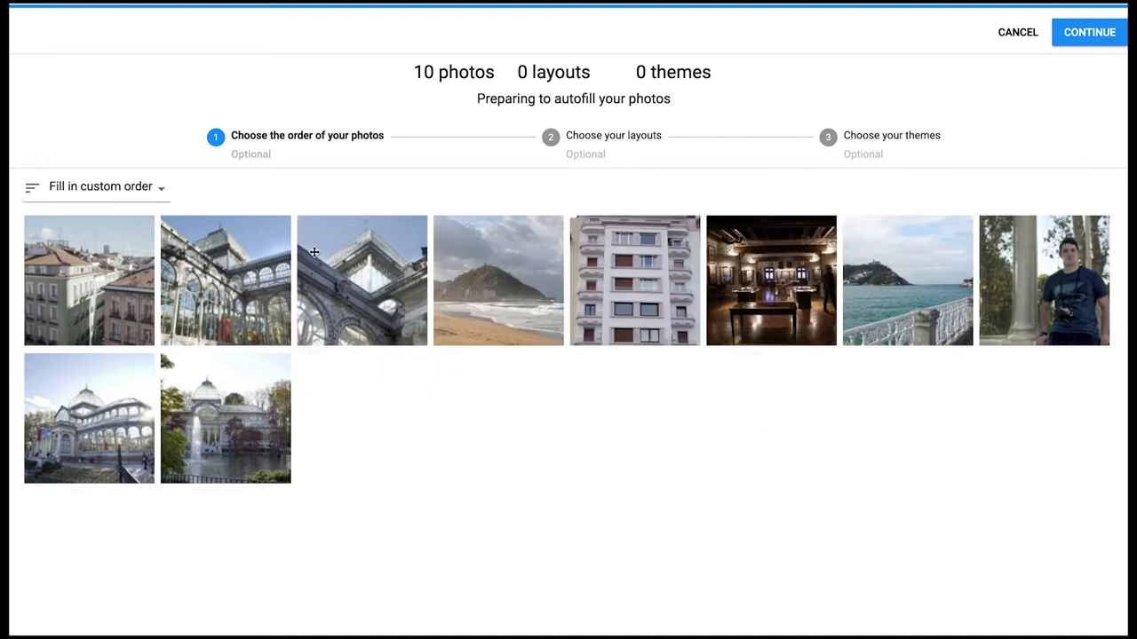
Step: Autofill the book using beige leaf-pattern and dark patterned Classic background themes
{"action": "left_click", "coordinate": [1089, 32]}
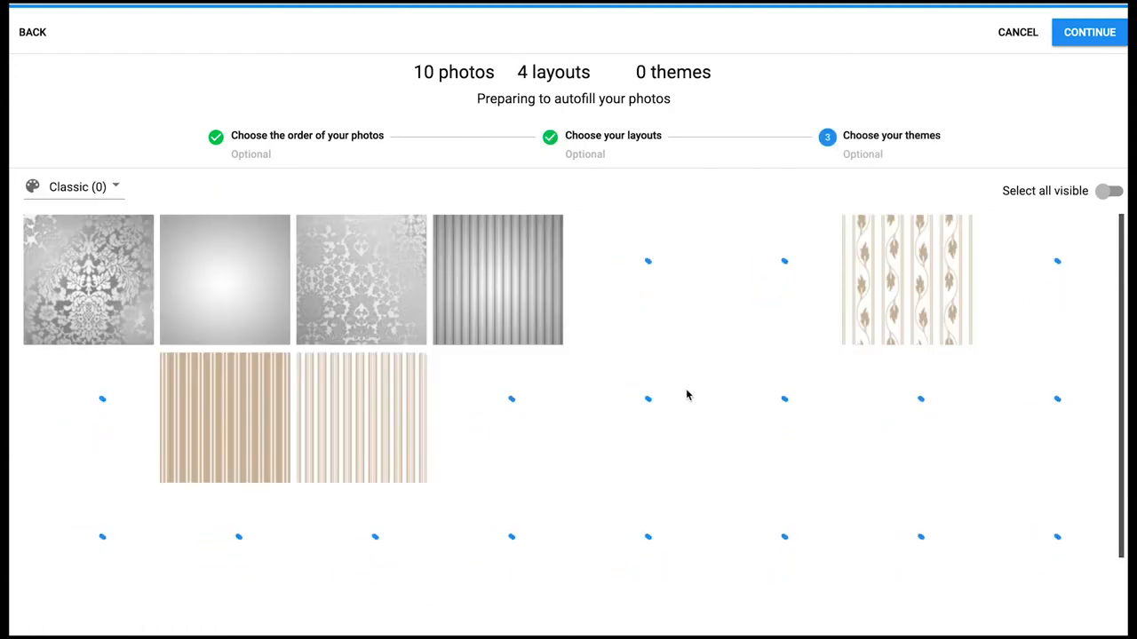
{"action": "left_click", "coordinate": [770, 280]}
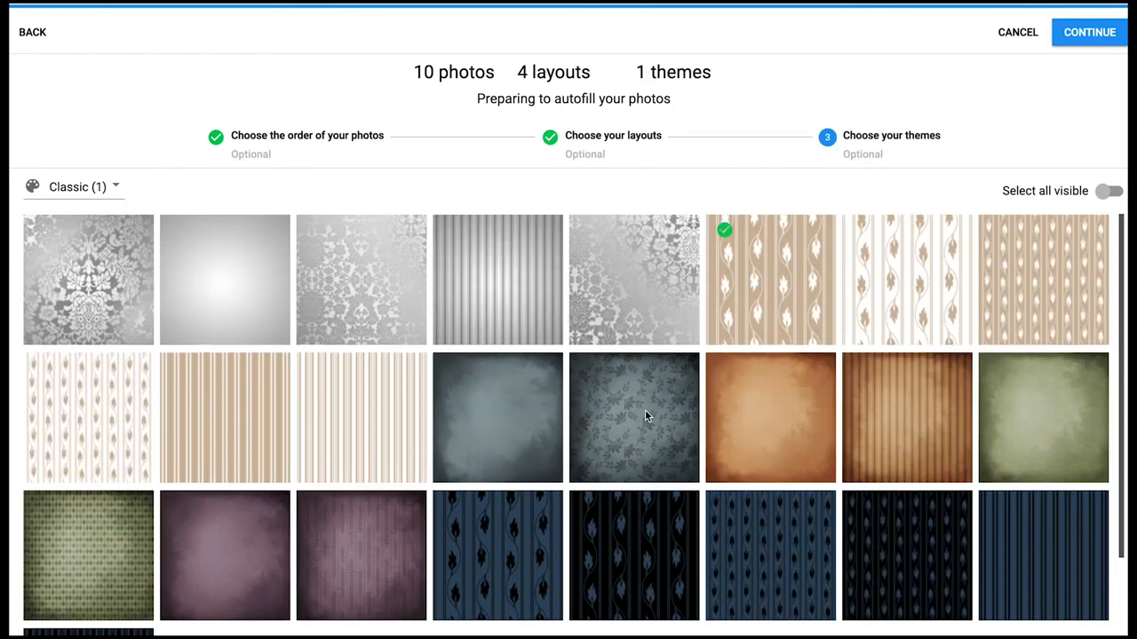
{"action": "left_click", "coordinate": [73, 186]}
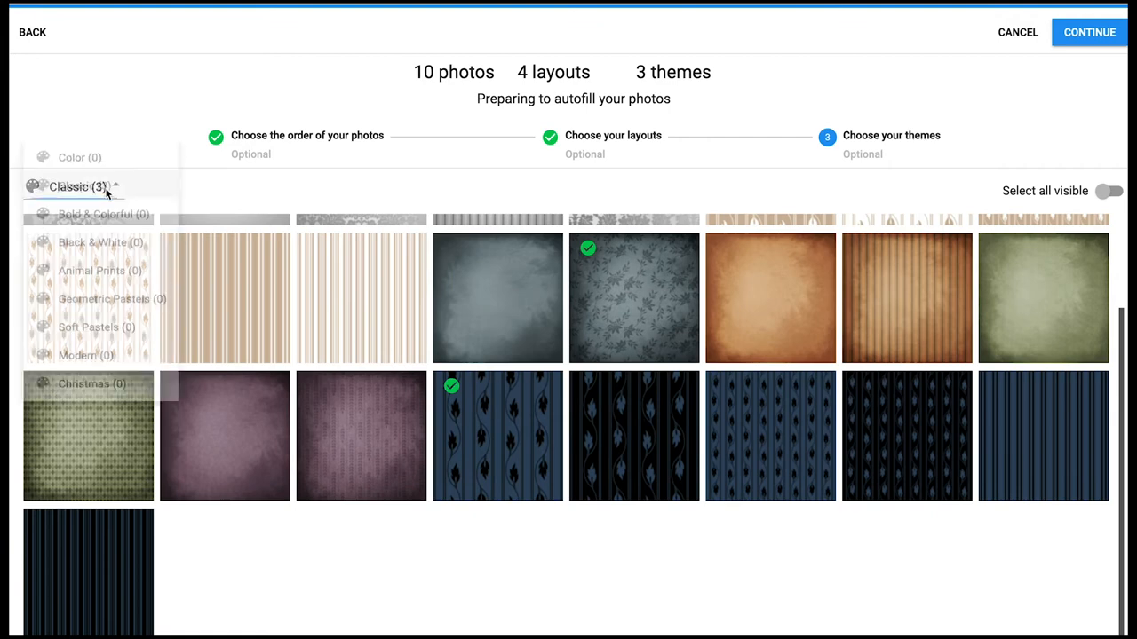
{"action": "left_click", "coordinate": [80, 158]}
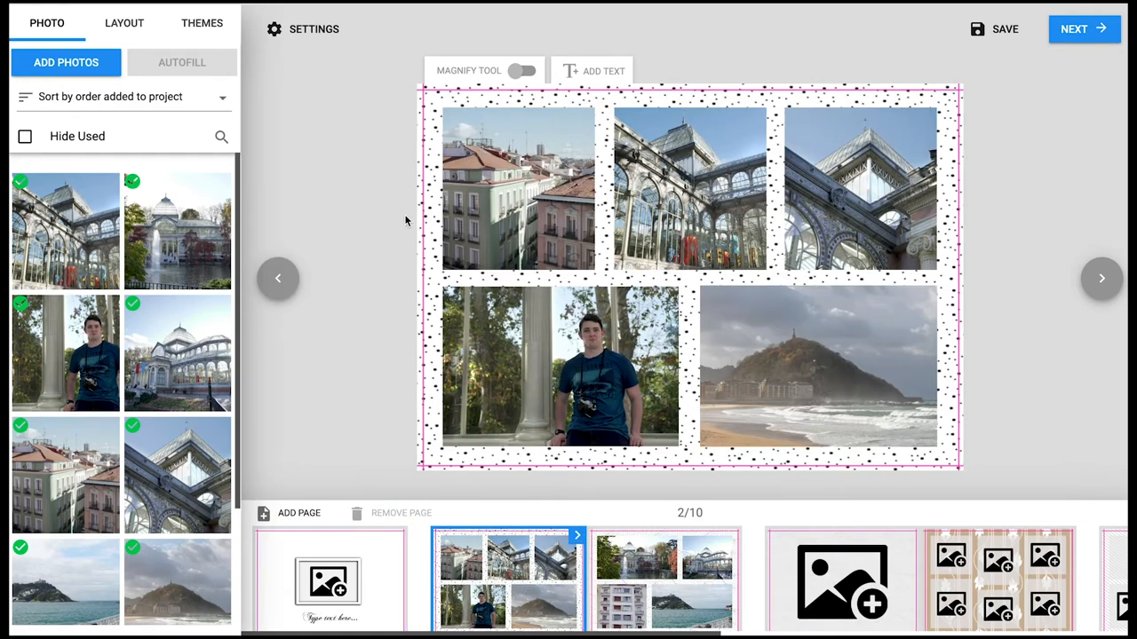
Step: Try single and two-photo layouts, then set page 2 to a four-photo layout
{"action": "left_click", "coordinate": [124, 23]}
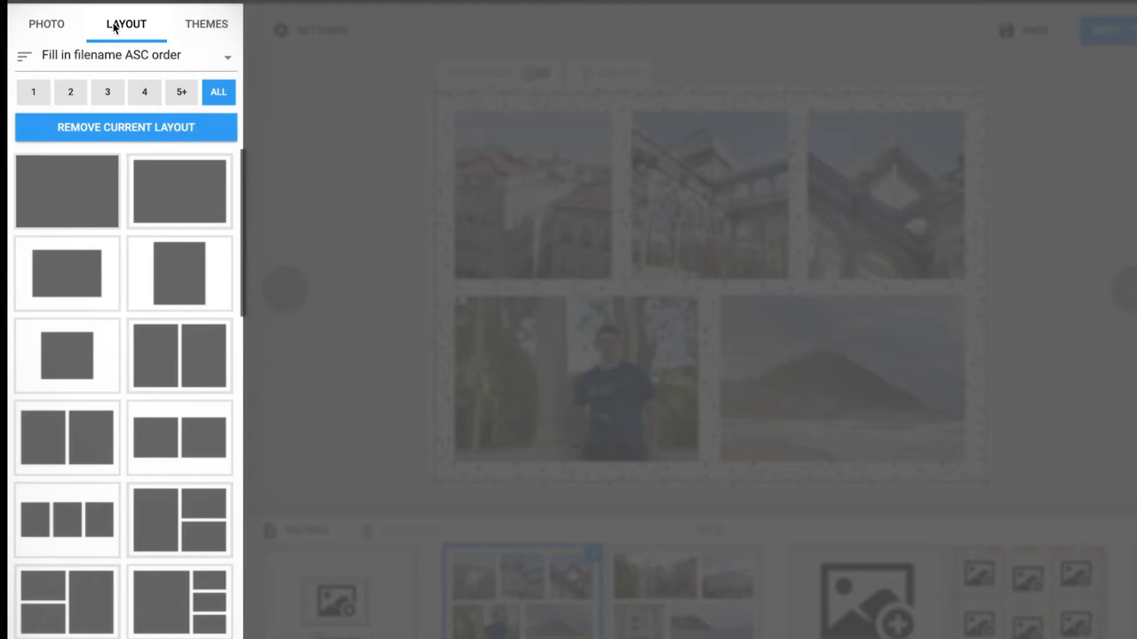
{"action": "left_click", "coordinate": [67, 265]}
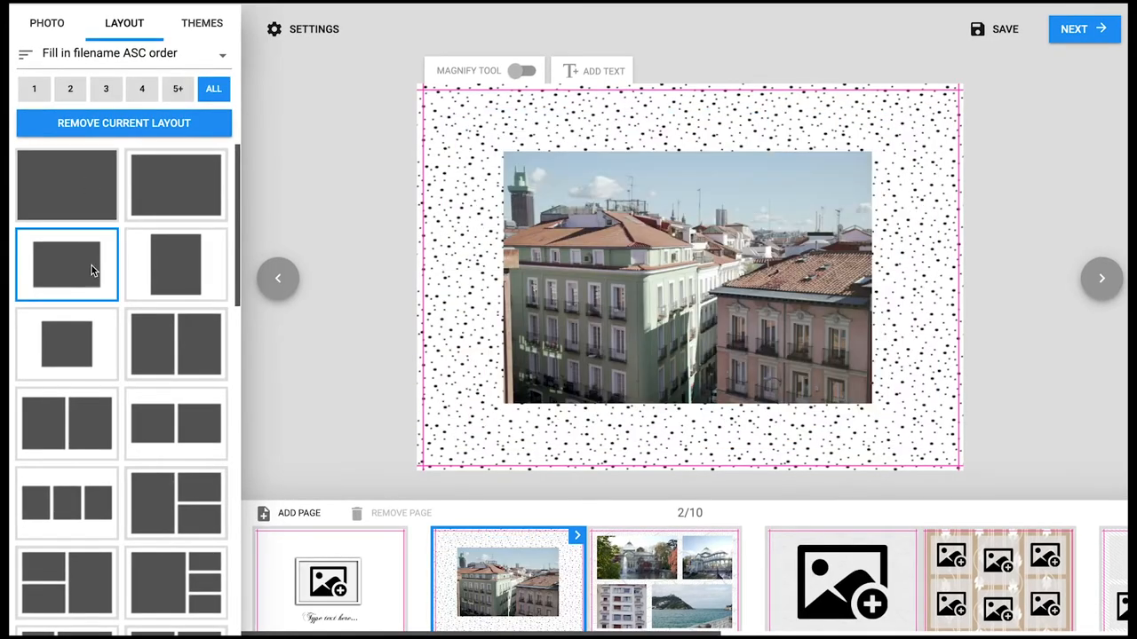
{"action": "left_click", "coordinate": [66, 424]}
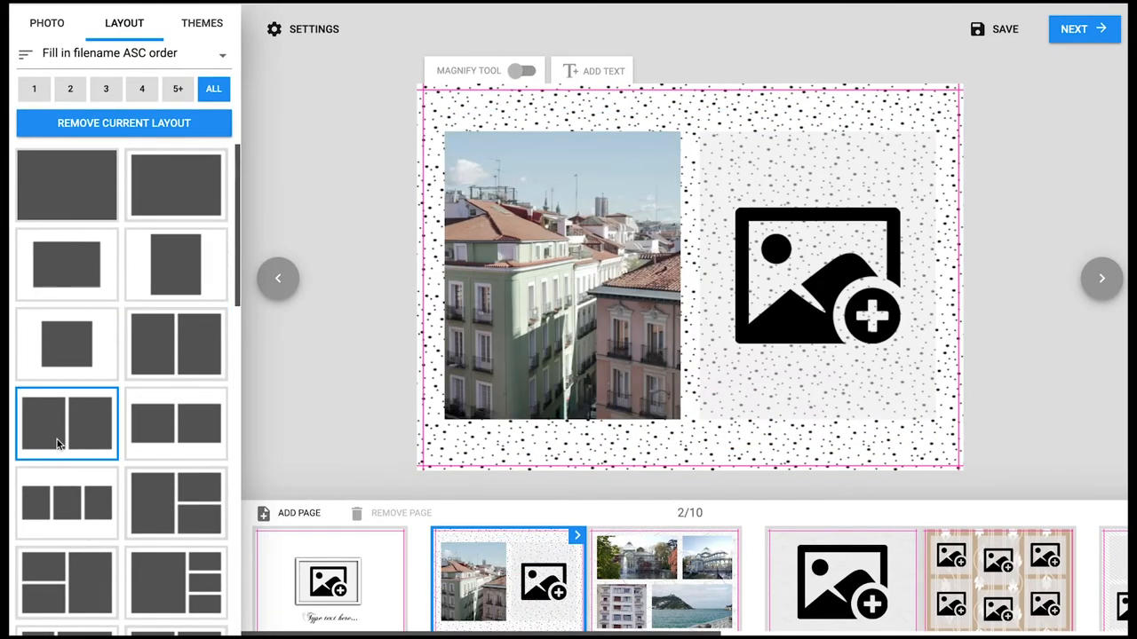
{"action": "left_click", "coordinate": [196, 22]}
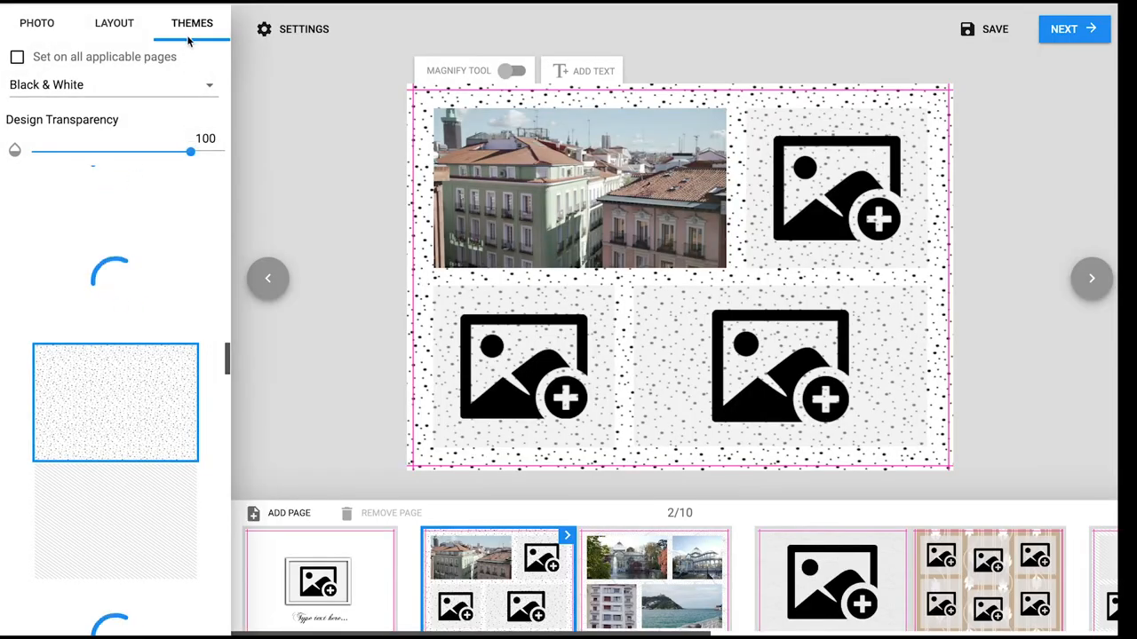
Step: Apply a grey striped Black & White background and add a red MADRID title
{"action": "left_click_drag", "start_coordinate": [190, 151], "coordinate": [121, 151]}
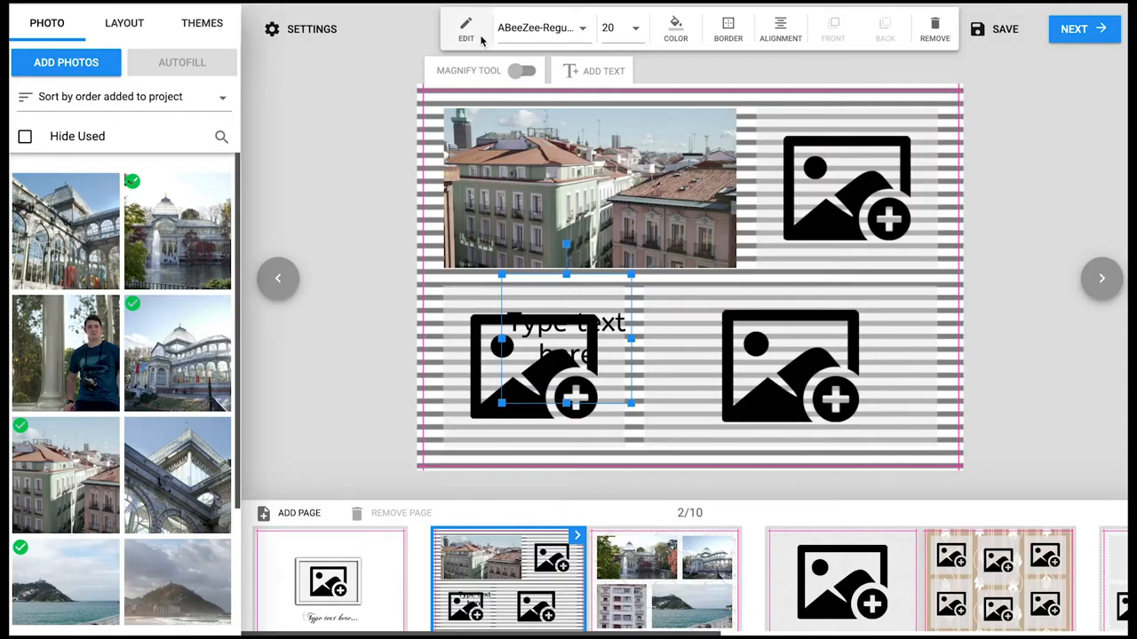
{"action": "type", "text": "Ma"}
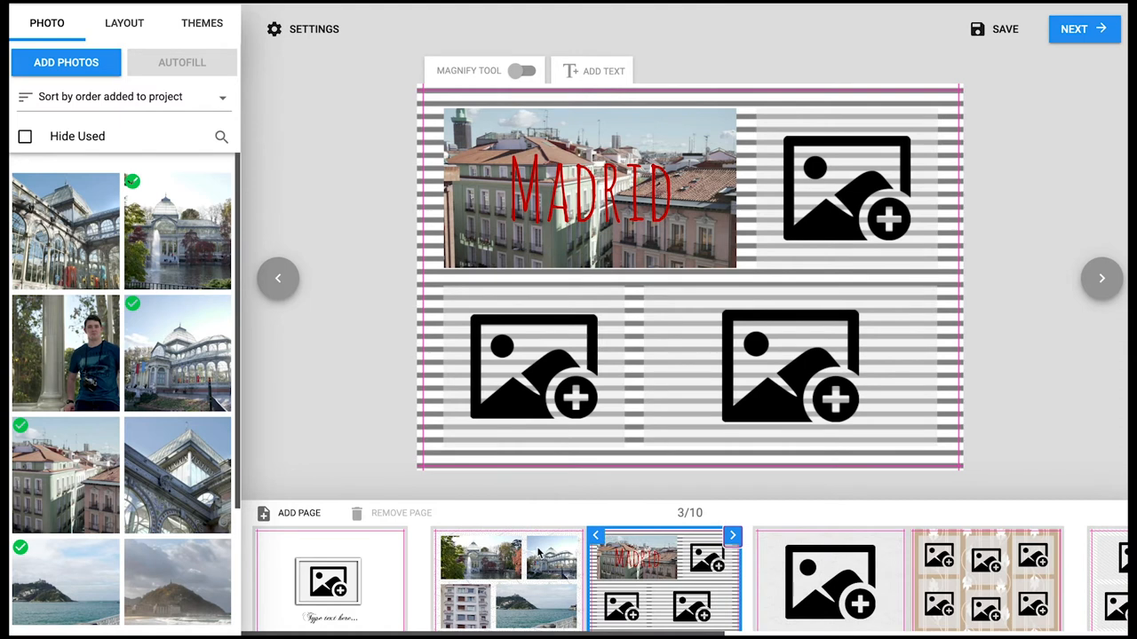
Step: Select the single large photo page and bring up the Connection login dialog
{"action": "left_click", "coordinate": [508, 579]}
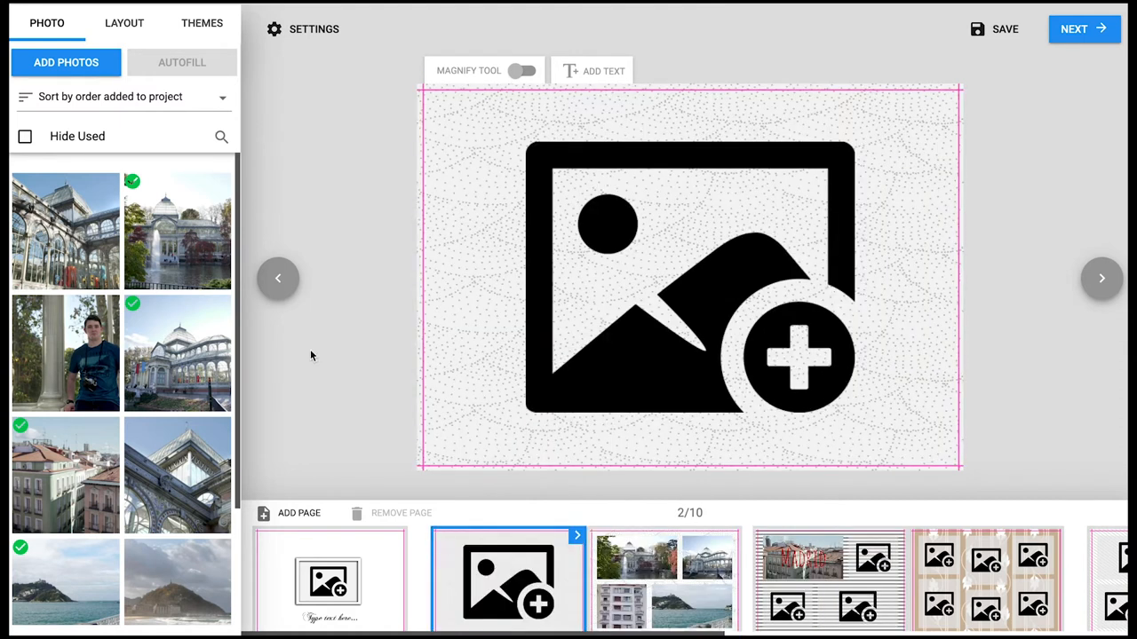
{"action": "mouse_move", "coordinate": [275, 414]}
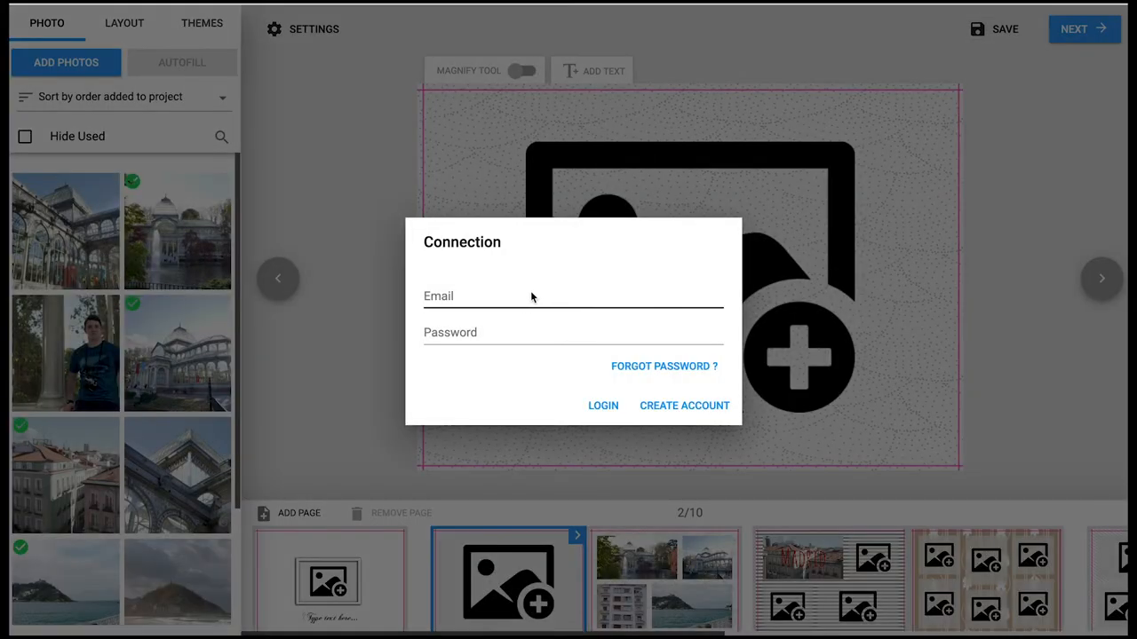
{"action": "left_click", "coordinate": [683, 405]}
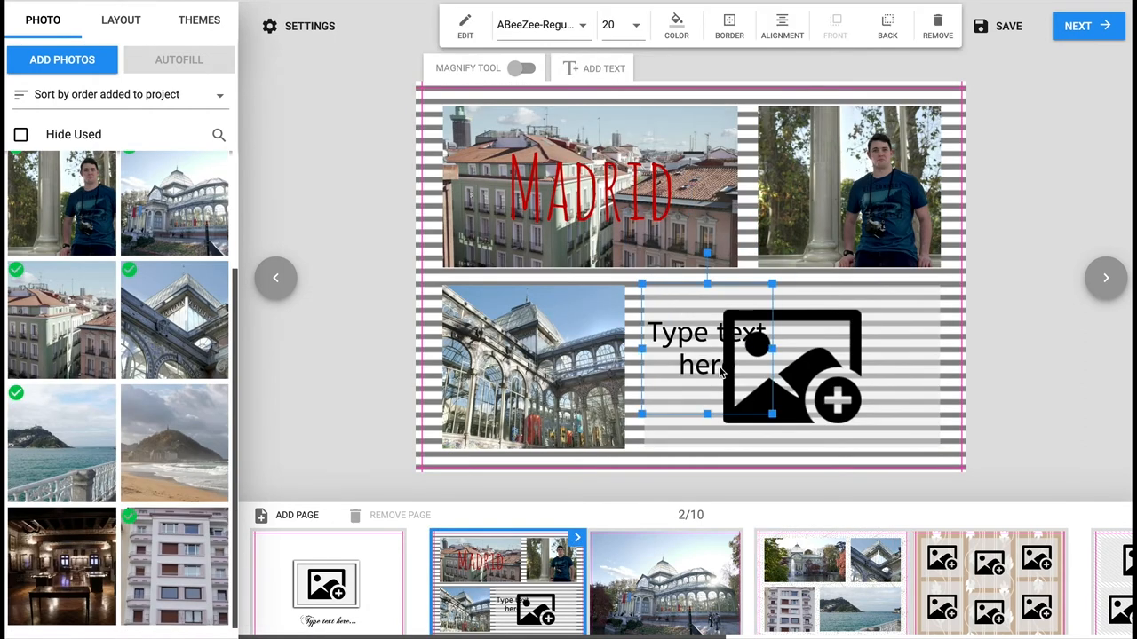
Step: Write 'We spent 4 days exploring Madrid…' in the text box and remove the empty photo slot
{"action": "type", "text": "We spent 4 days exploring"}
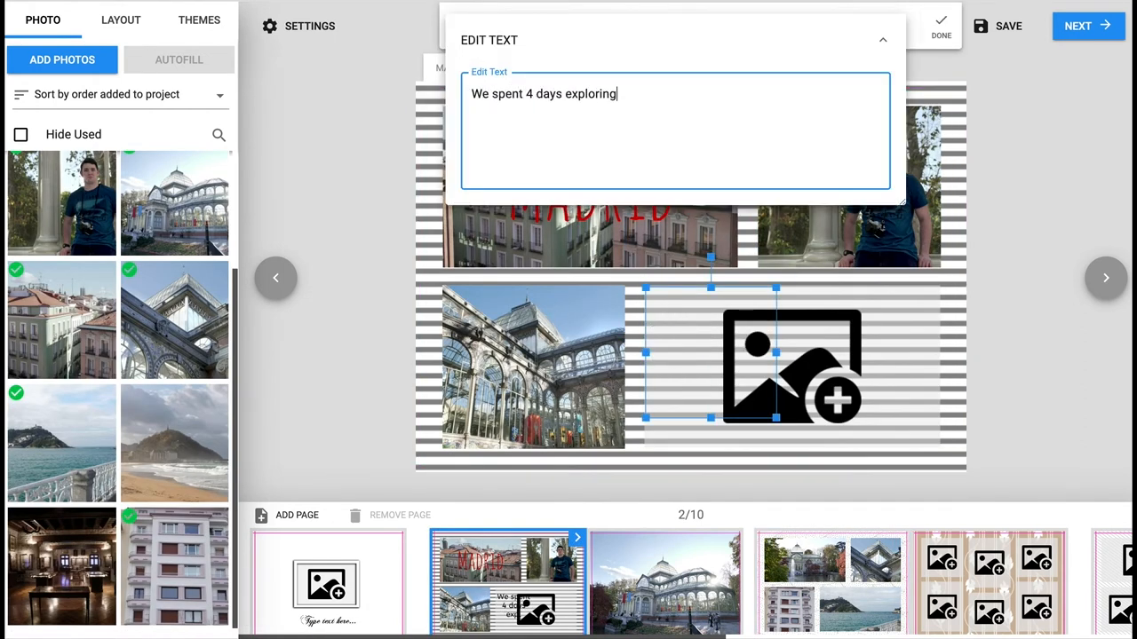
{"action": "type", "text": "Madrid, we visited the Prato museum, took a day trip to Toledo and had a walking tour around the streets of Madrid"}
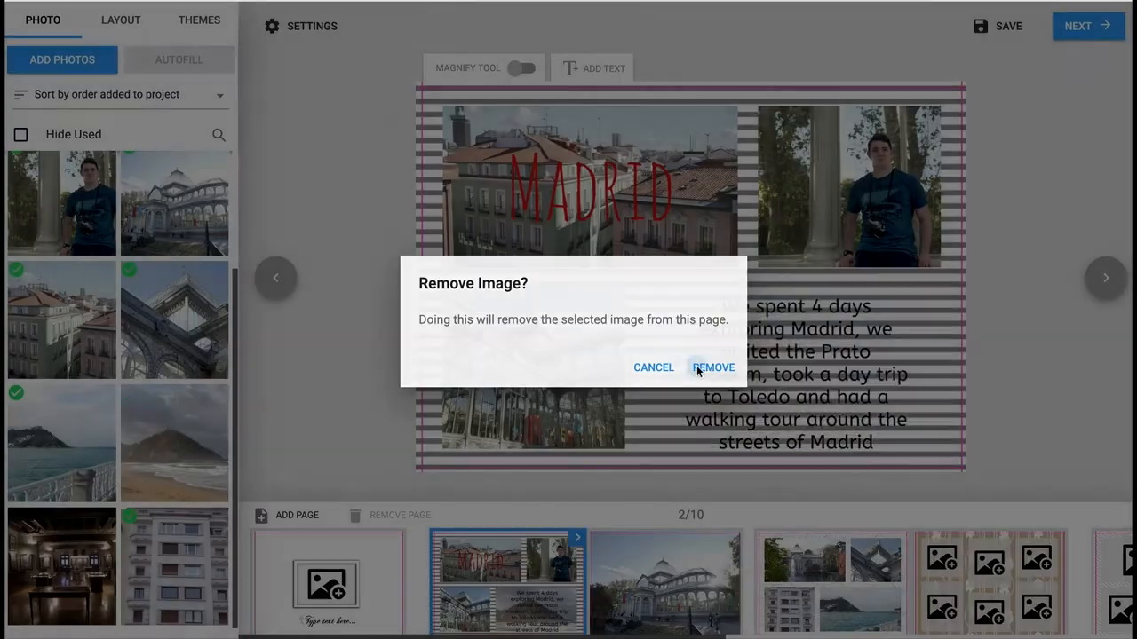
{"action": "left_click", "coordinate": [713, 366]}
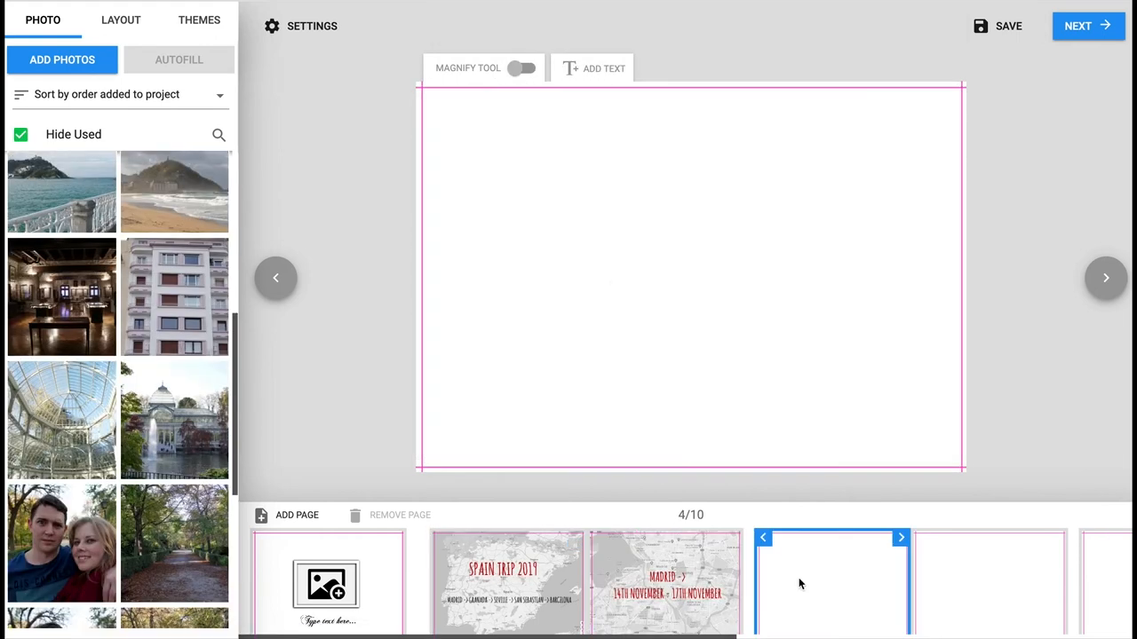
Step: Give page 4 a four-photo layout with the tree-lined path large and the gate photo zoomed
{"action": "left_click", "coordinate": [121, 20]}
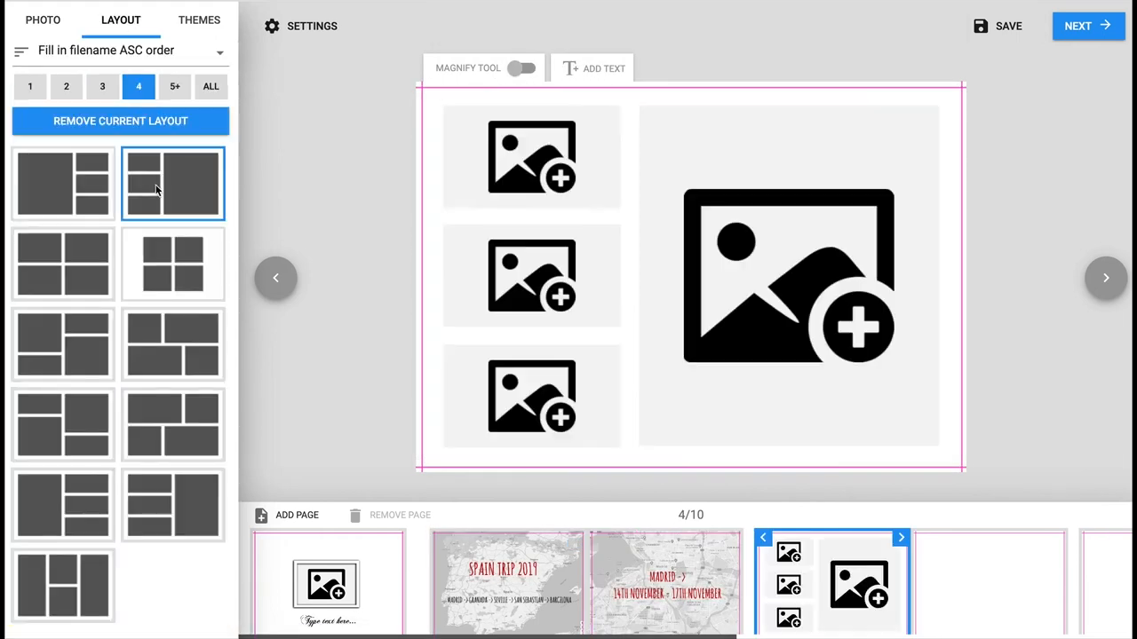
{"action": "left_click", "coordinate": [43, 19]}
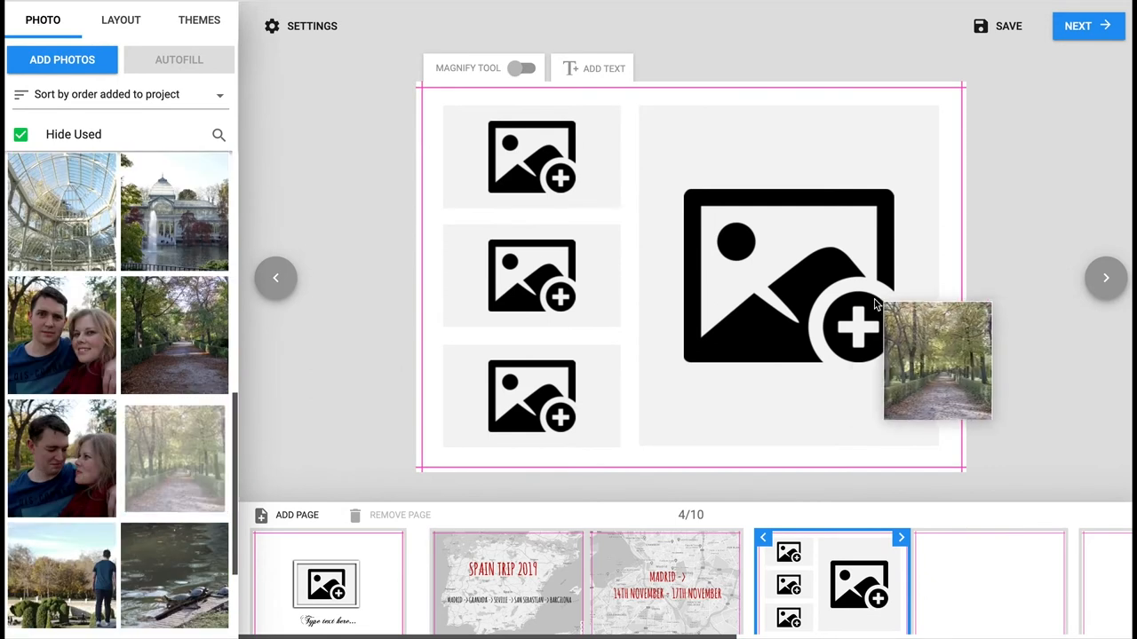
{"action": "left_click_drag", "start_coordinate": [937, 360], "coordinate": [789, 276]}
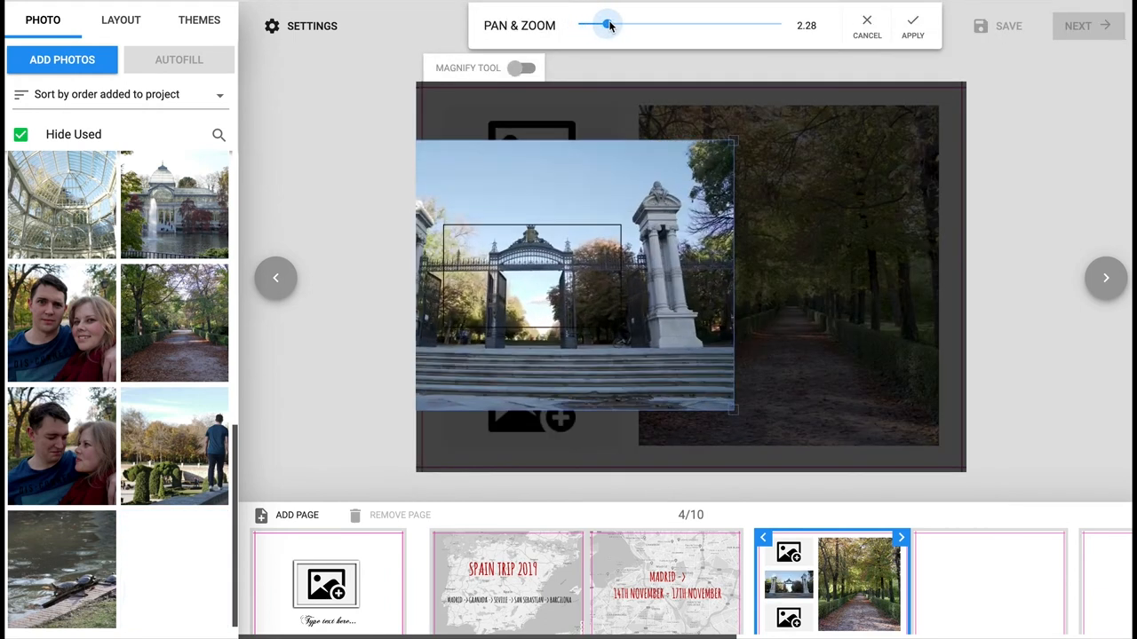
{"action": "left_click", "coordinate": [912, 22]}
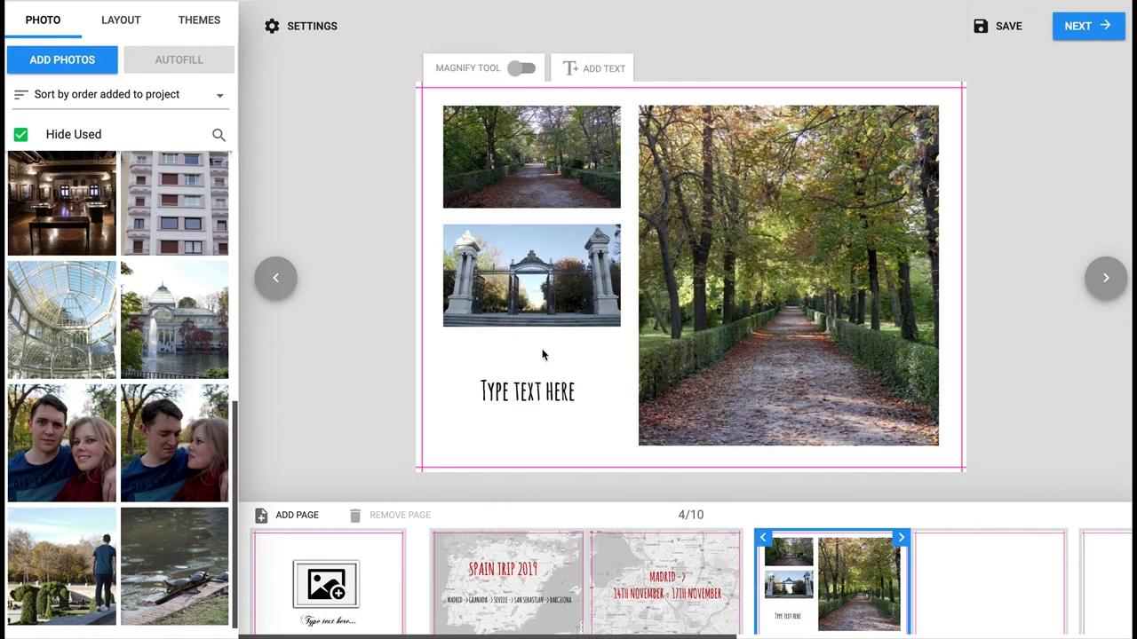
Step: Type 'DAY ONE - EXPLORING EL RETIRO PARK & PALACIO DE CRISTAL' as page 4's caption and widen its box
{"action": "type", "text": "DAY ONE - EXPLOR"}
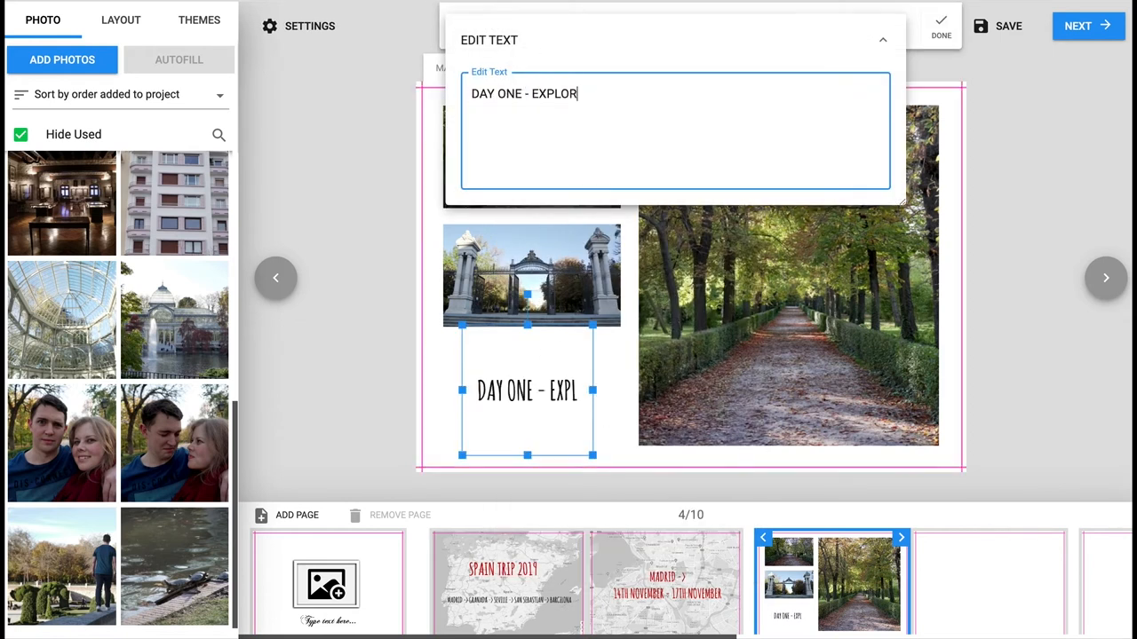
{"action": "type", "text": "ING EL RETIRO PARK &"}
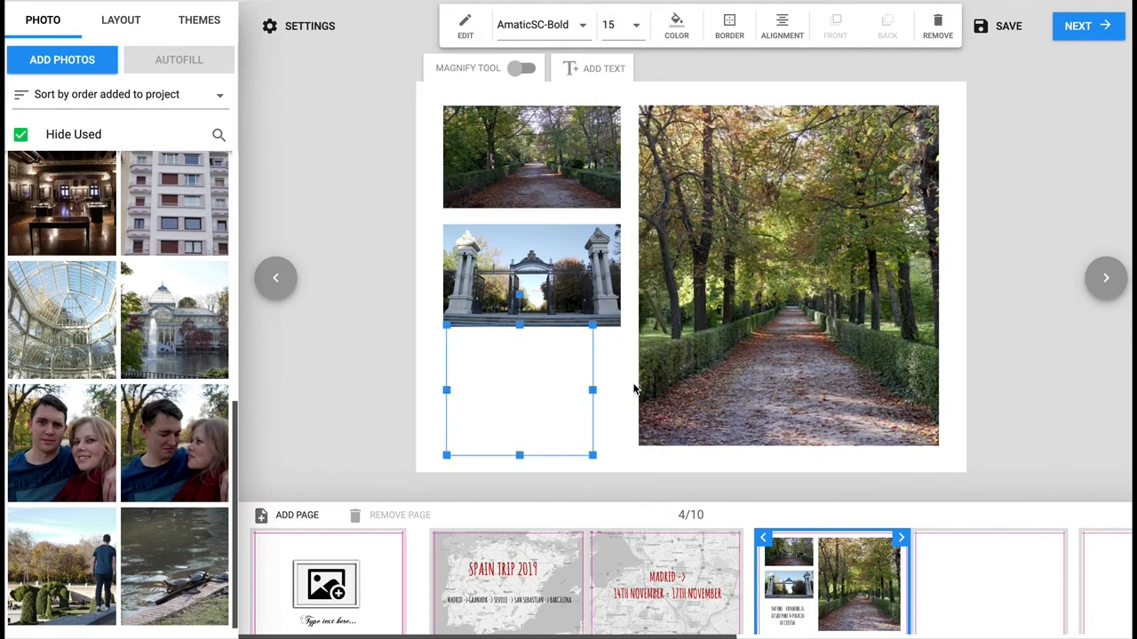
{"action": "type", "text": "DAY ONE - EXPLORING EL RETIRO PARK & PALACIO DE CRISTAL"}
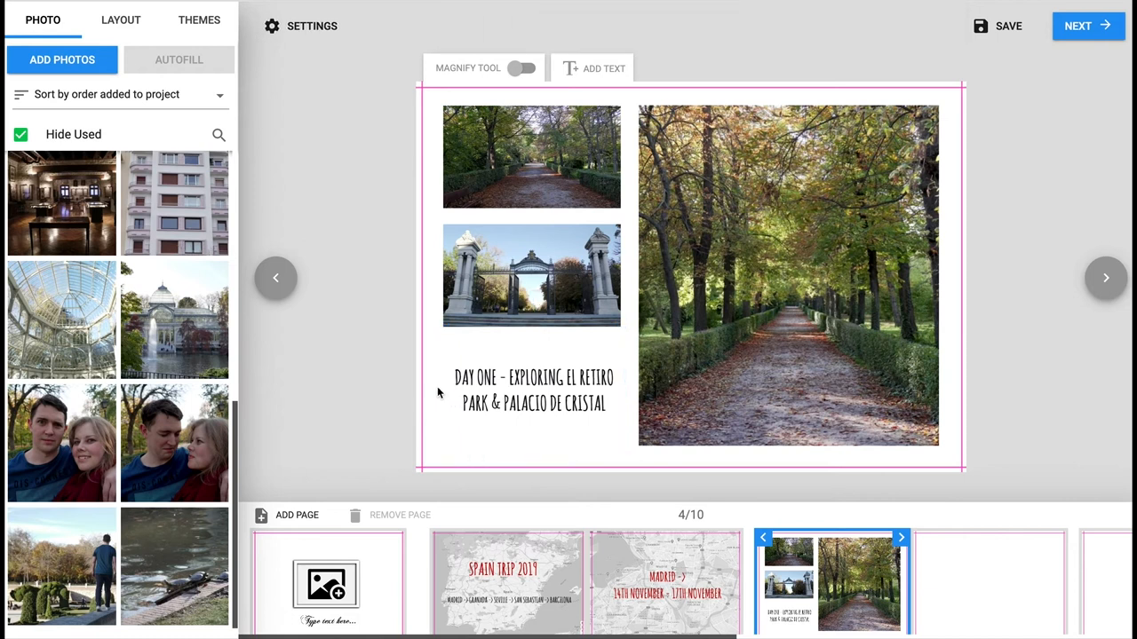
{"action": "left_click", "coordinate": [533, 390]}
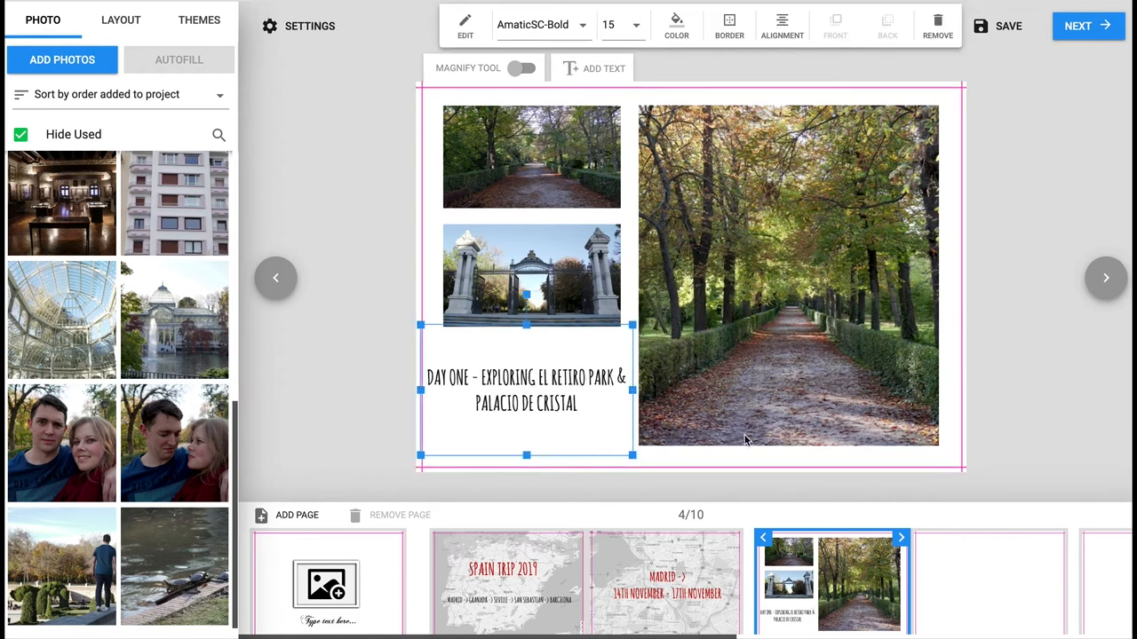
{"action": "left_click", "coordinate": [199, 19]}
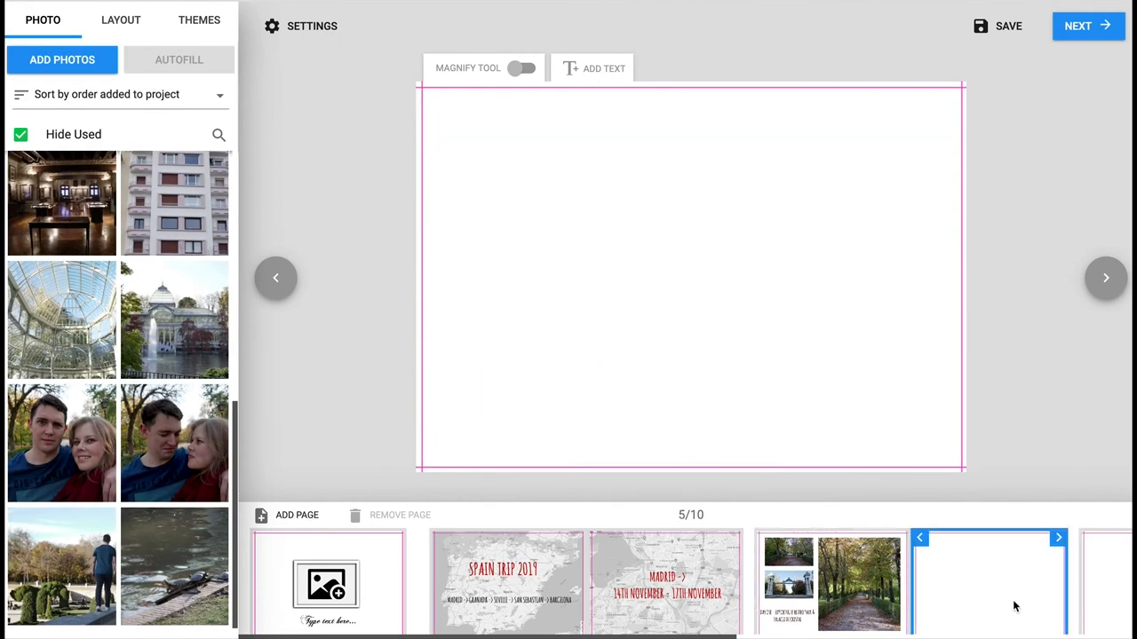
Step: Put the Palacio de Cristal photo full-page on page 5 using the single-photo layout
{"action": "left_click", "coordinate": [121, 20]}
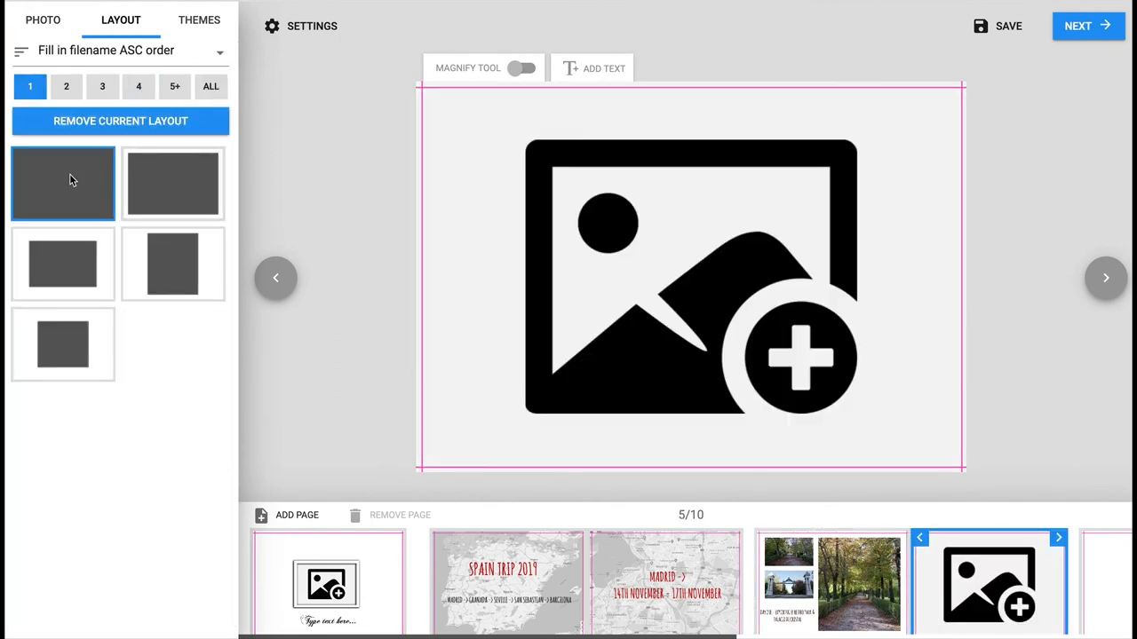
{"action": "left_click", "coordinate": [42, 20]}
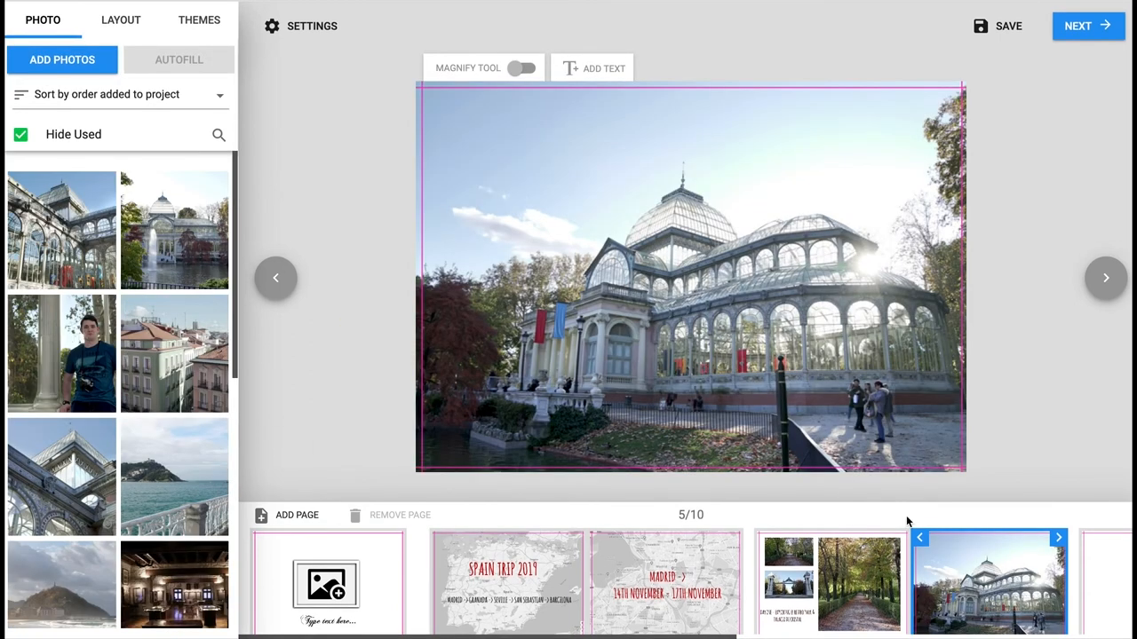
{"action": "left_click", "coordinate": [120, 20]}
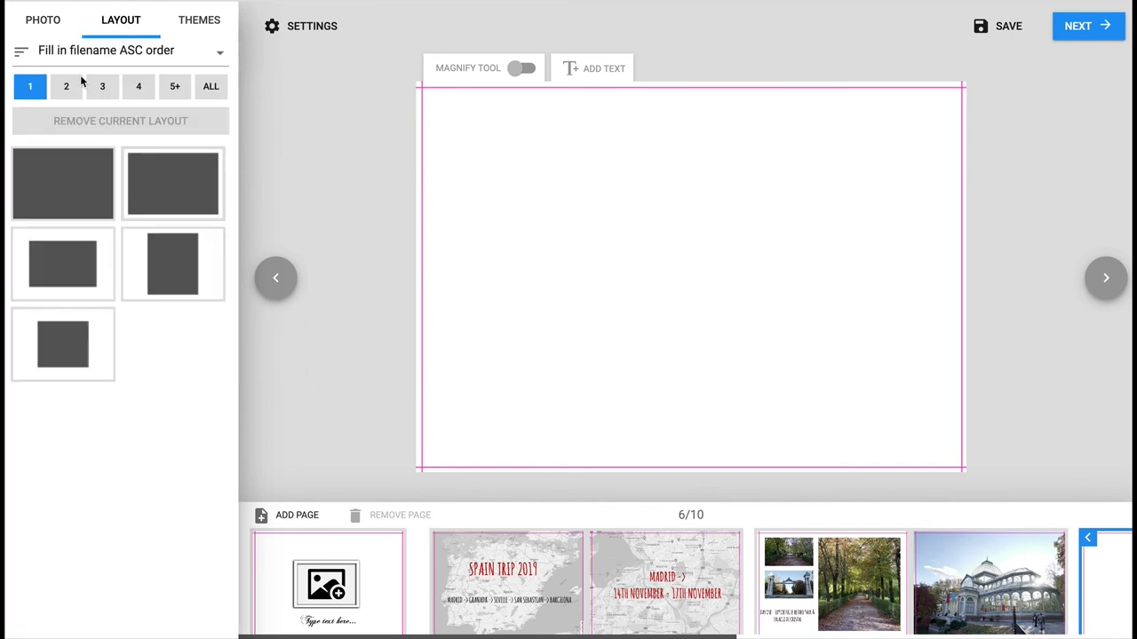
Step: Fill page 6 with Palacio de Cristal and column photos in a large-left three-photo layout
{"action": "left_click", "coordinate": [102, 86]}
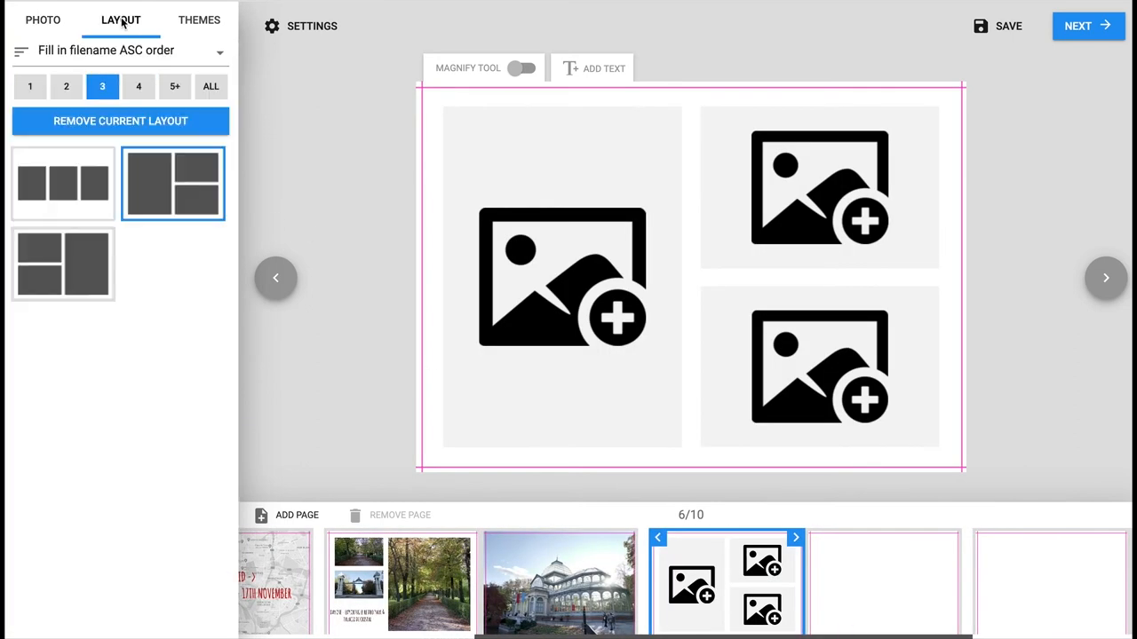
{"action": "left_click", "coordinate": [42, 20]}
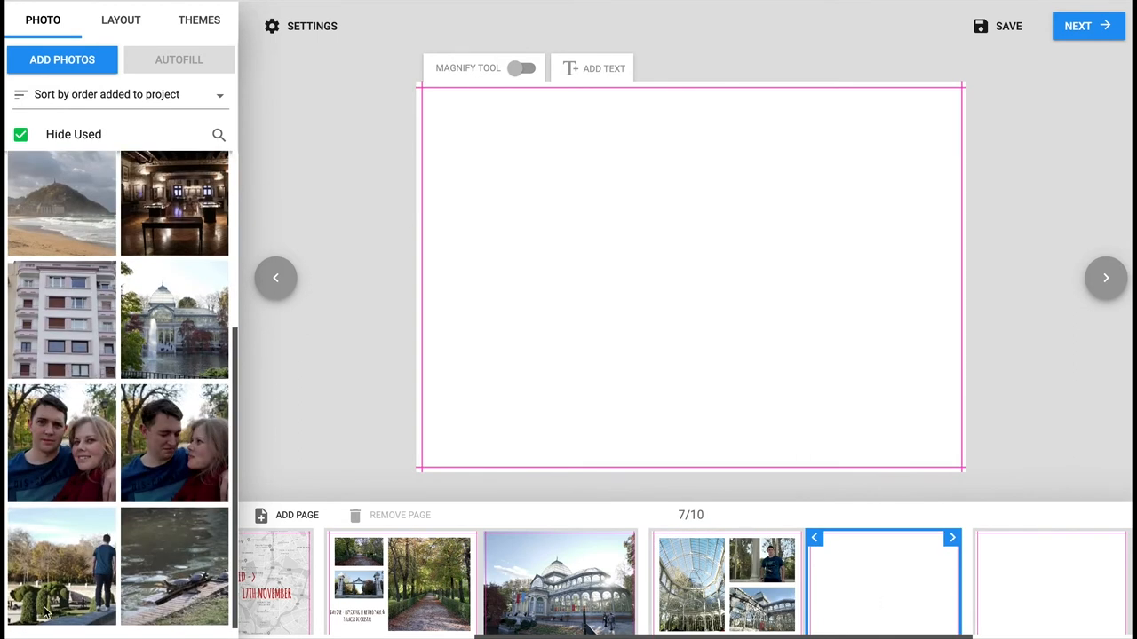
Step: Layer fountain, cropped couple selfie and pond photos over a full-page park walk photo on page 7
{"action": "left_click", "coordinate": [61, 565]}
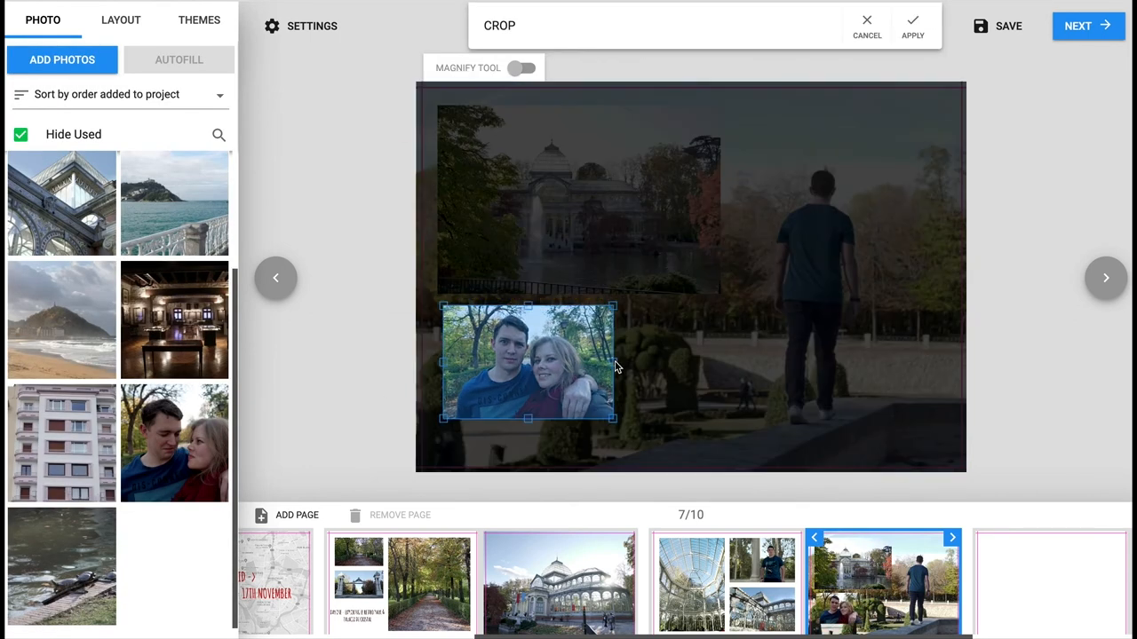
{"action": "left_click", "coordinate": [913, 20]}
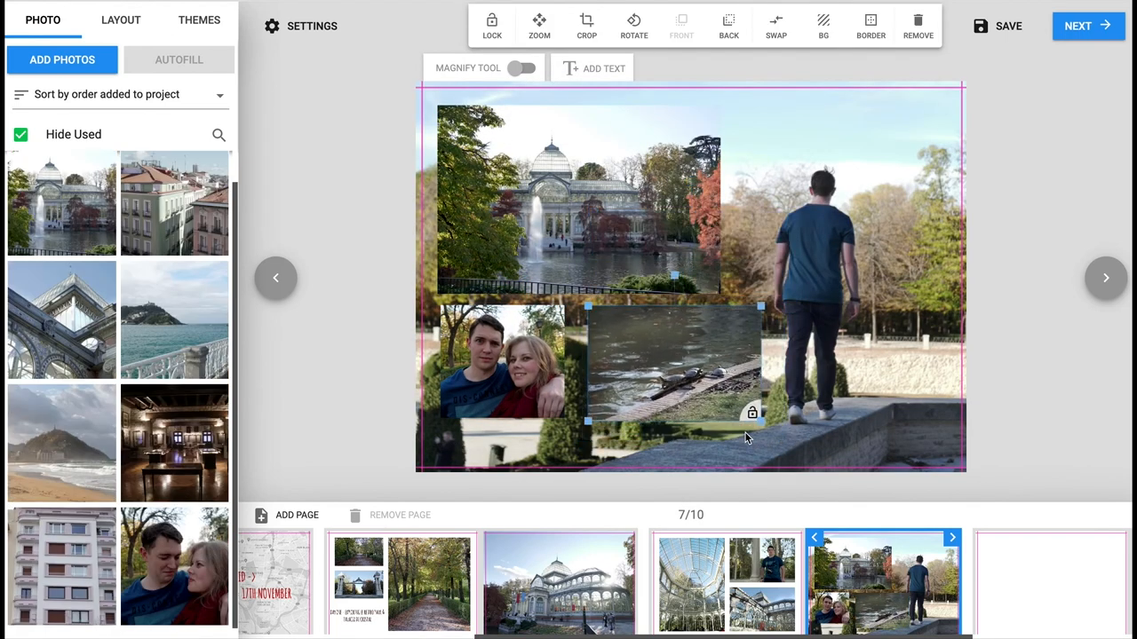
{"action": "left_click", "coordinate": [586, 25]}
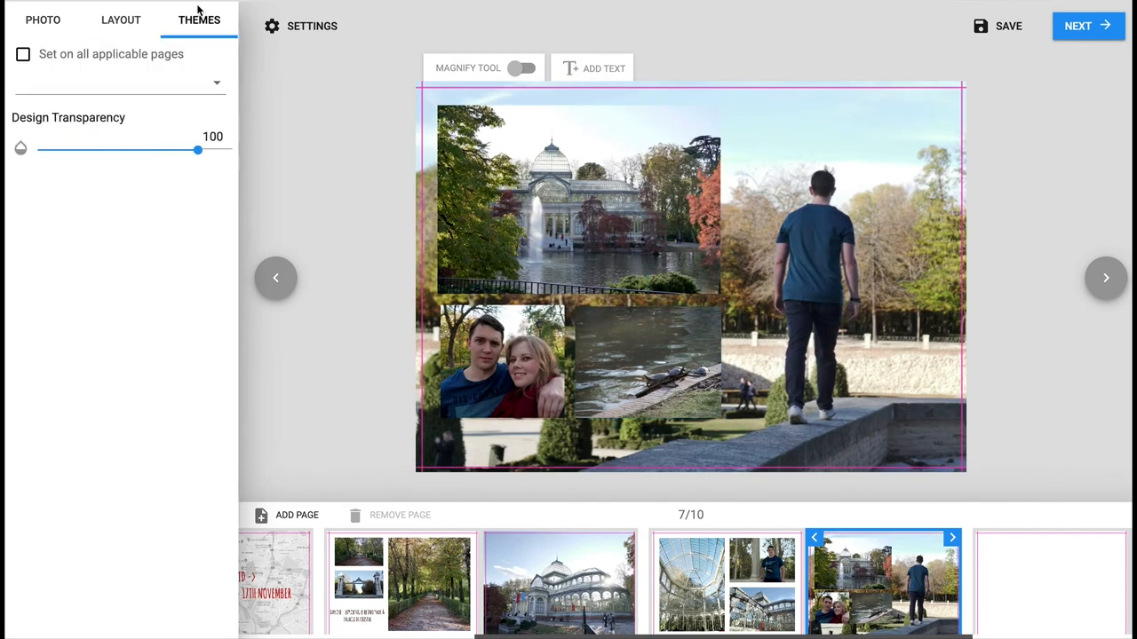
Step: Set design transparency to 63 and place five photos in a six-slot collage layout on page 7
{"action": "left_click_drag", "start_coordinate": [197, 150], "coordinate": [138, 149]}
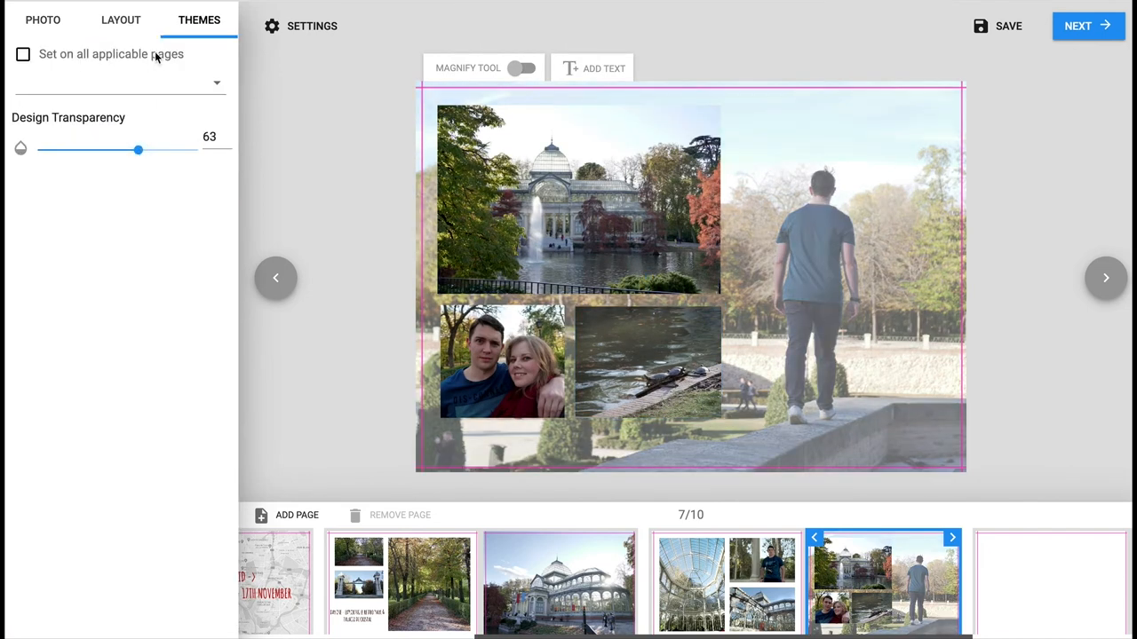
{"action": "left_click", "coordinate": [120, 20]}
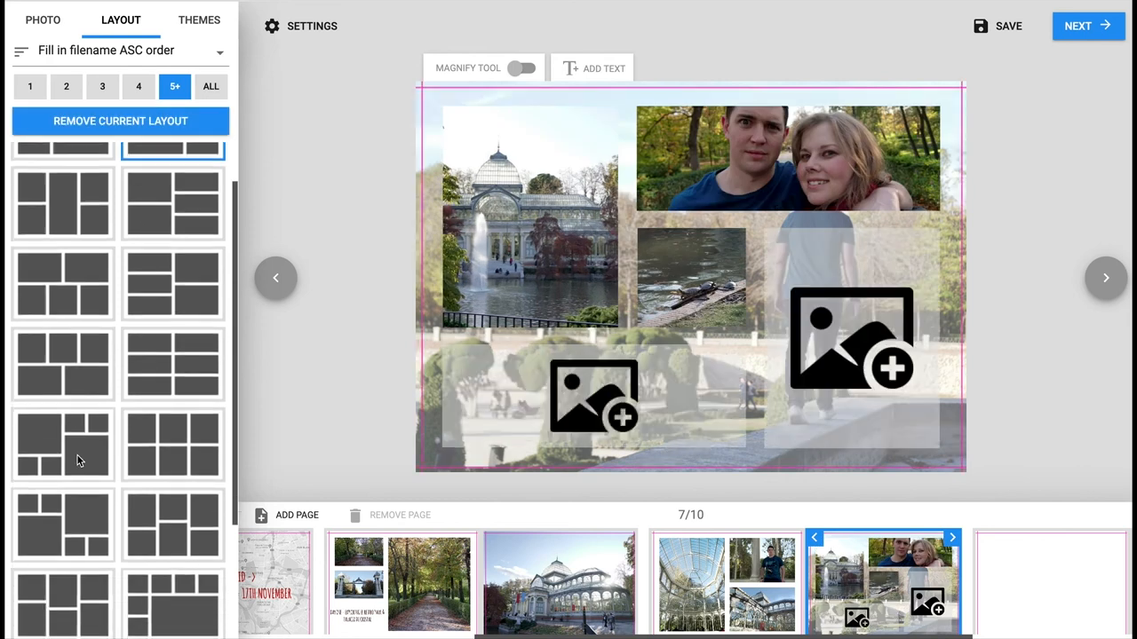
{"action": "left_click", "coordinate": [43, 19]}
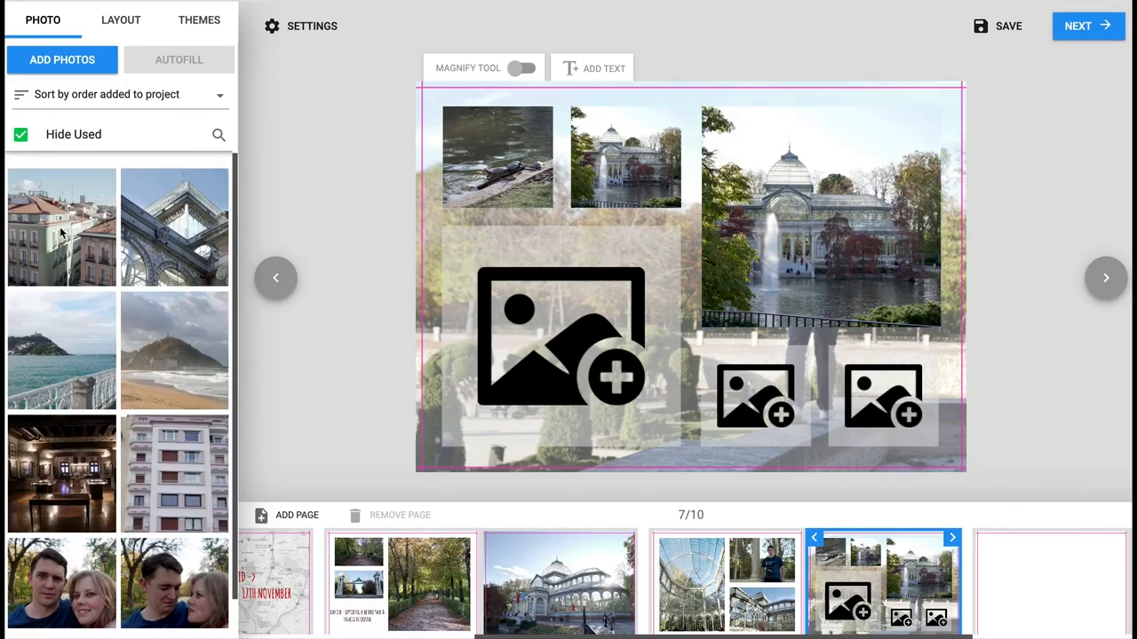
{"action": "left_click", "coordinate": [625, 157]}
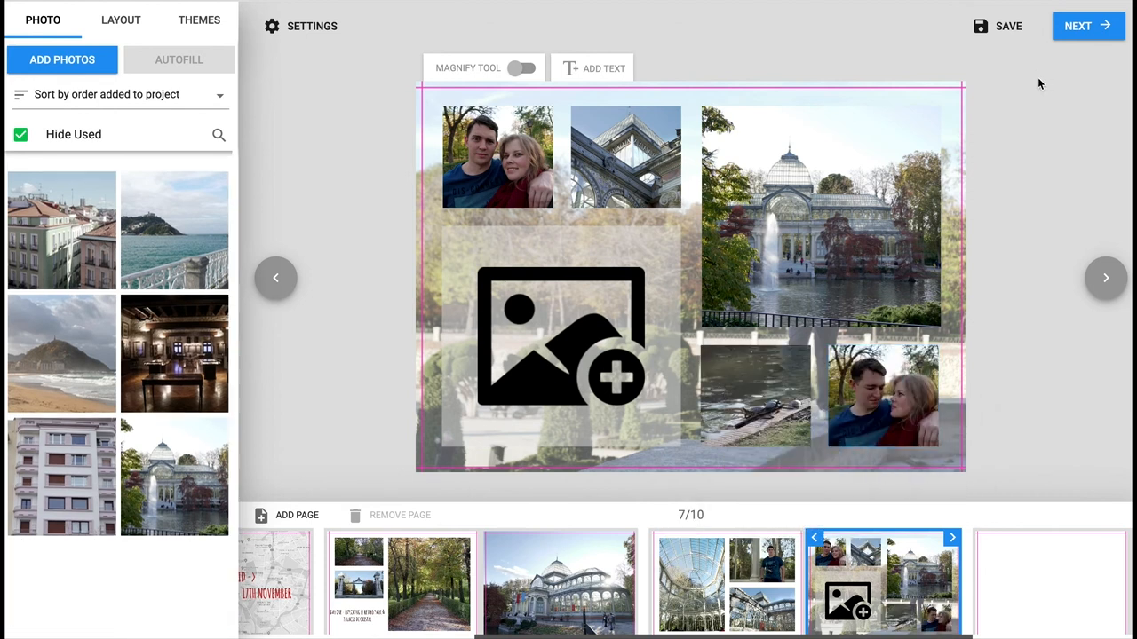
{"action": "left_click", "coordinate": [199, 19]}
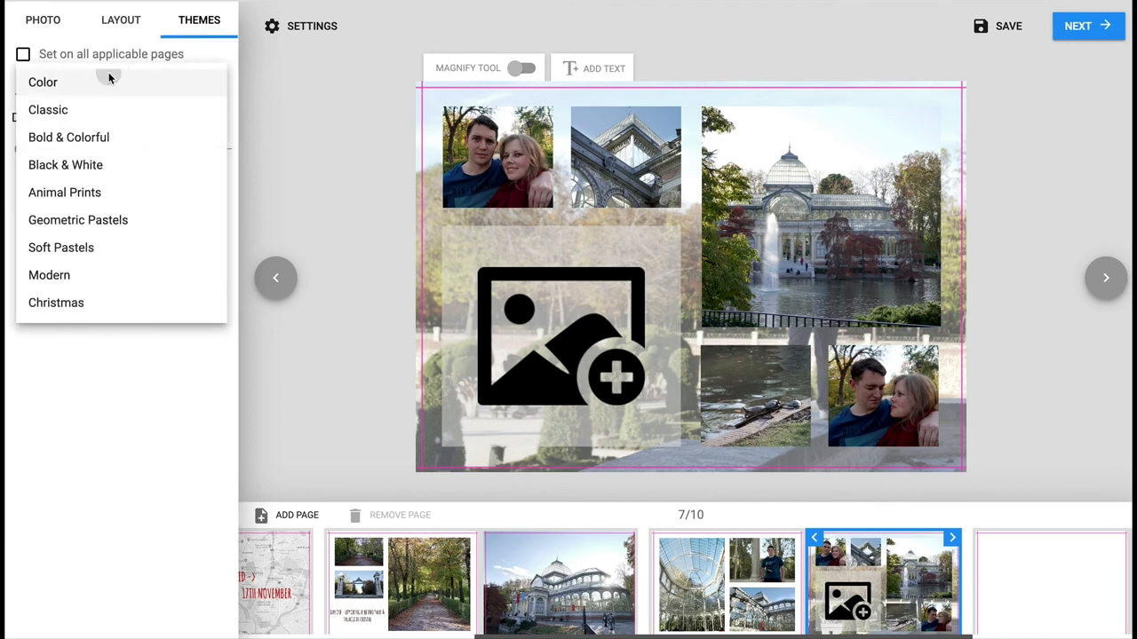